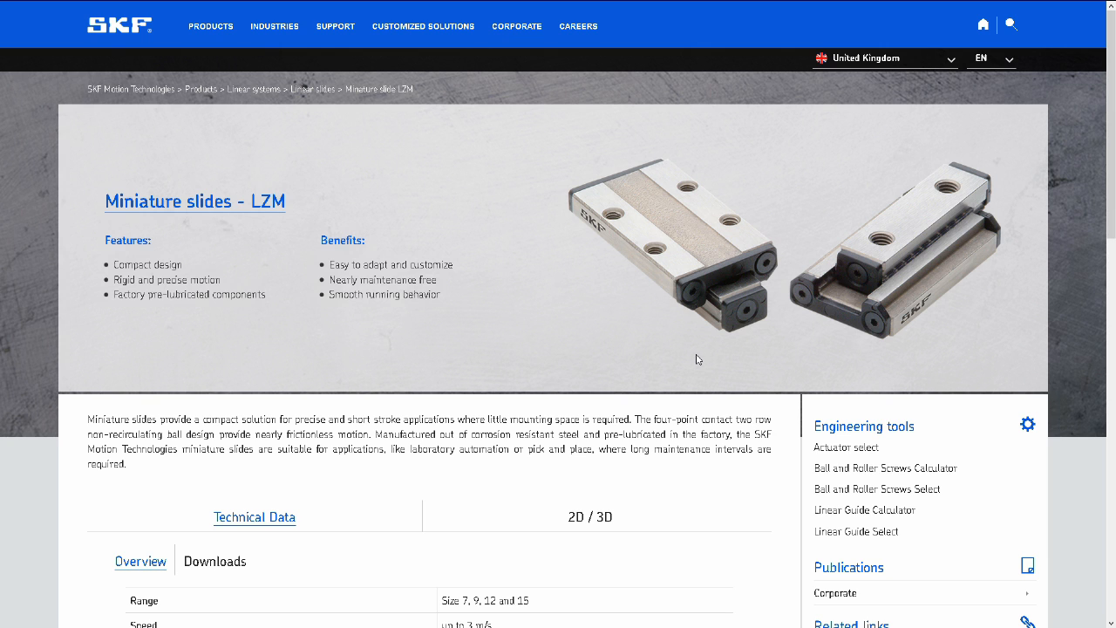
{"action": "mouse_move", "coordinate": [661, 340]}
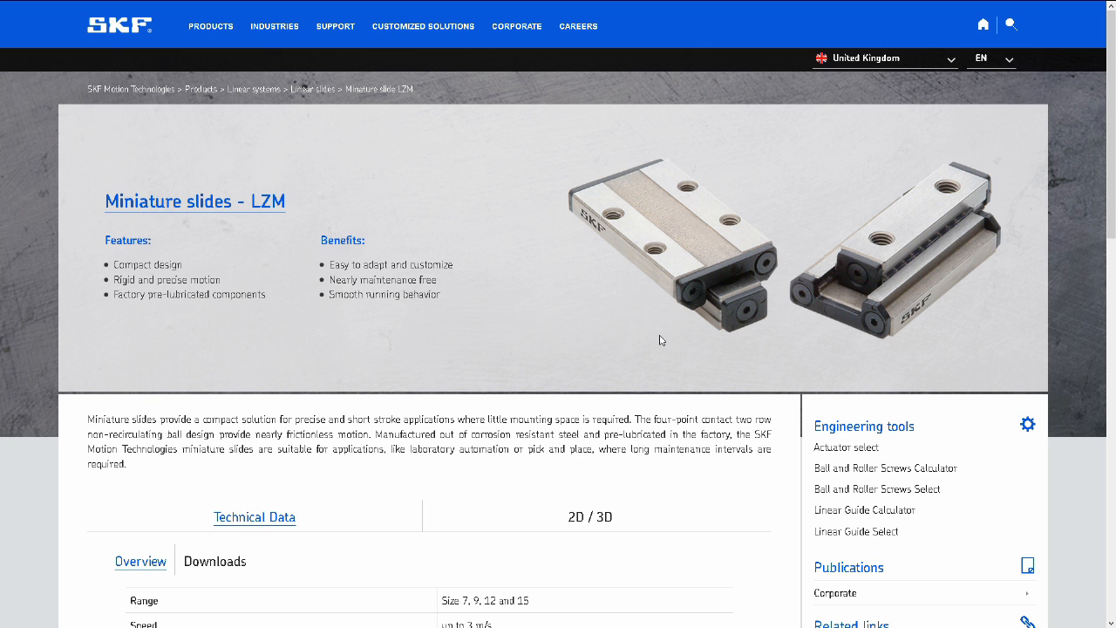
{"action": "mouse_move", "coordinate": [245, 8]}
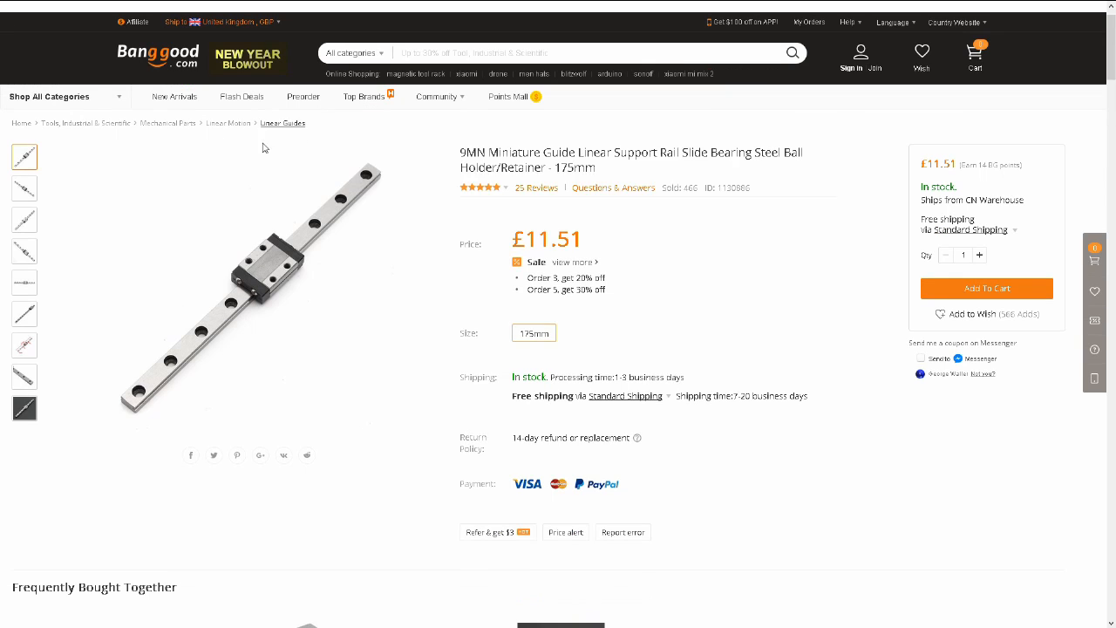
{"action": "mouse_move", "coordinate": [240, 276]}
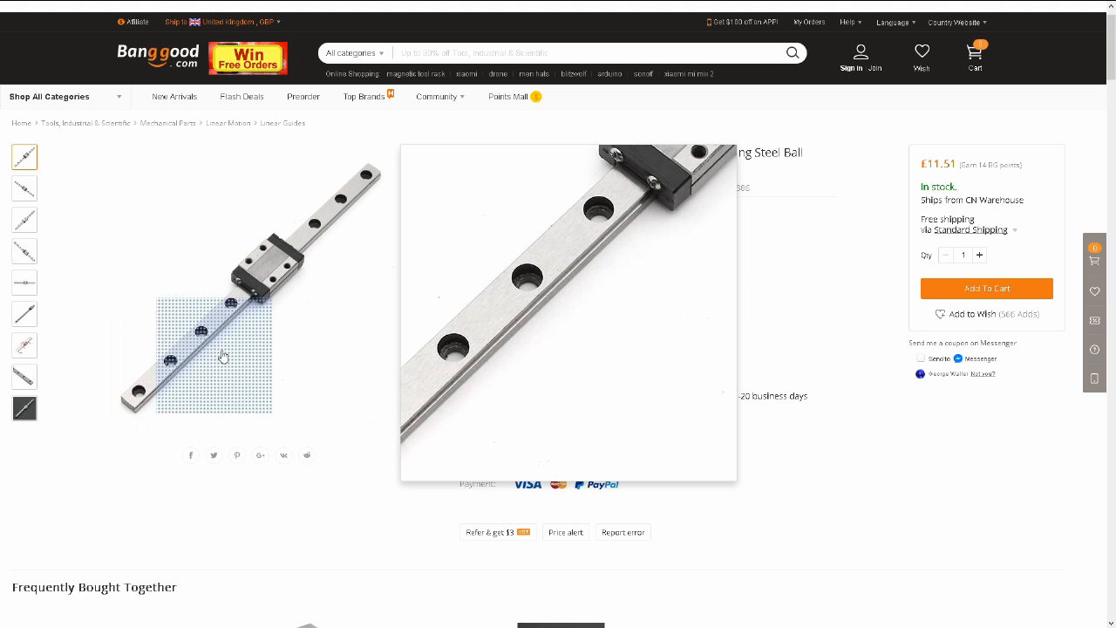
{"action": "mouse_move", "coordinate": [314, 233]}
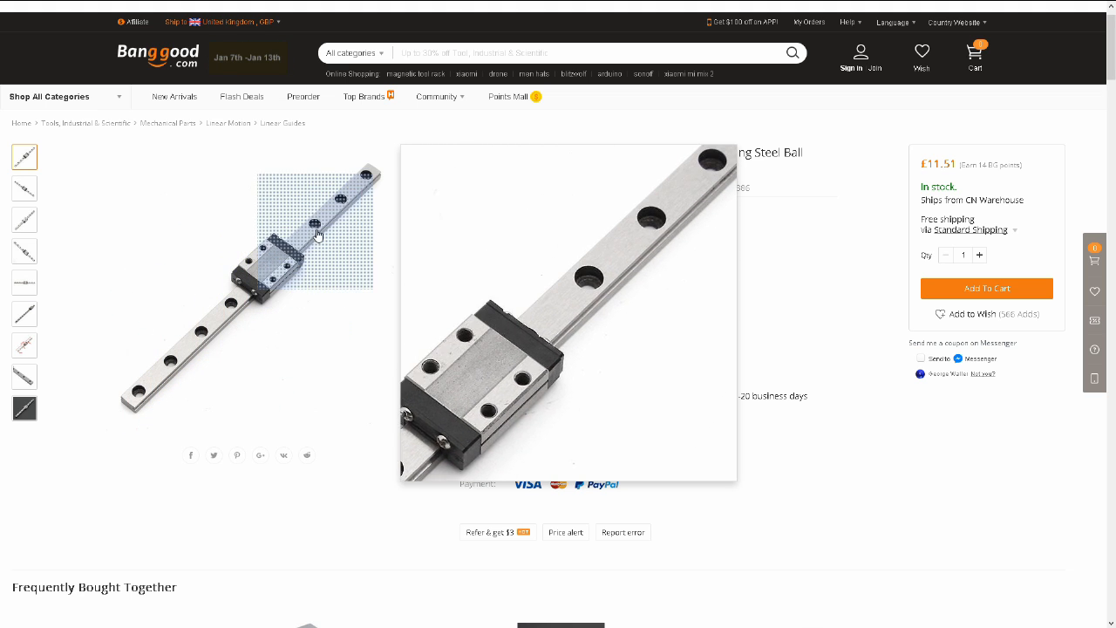
{"action": "mouse_move", "coordinate": [200, 419]}
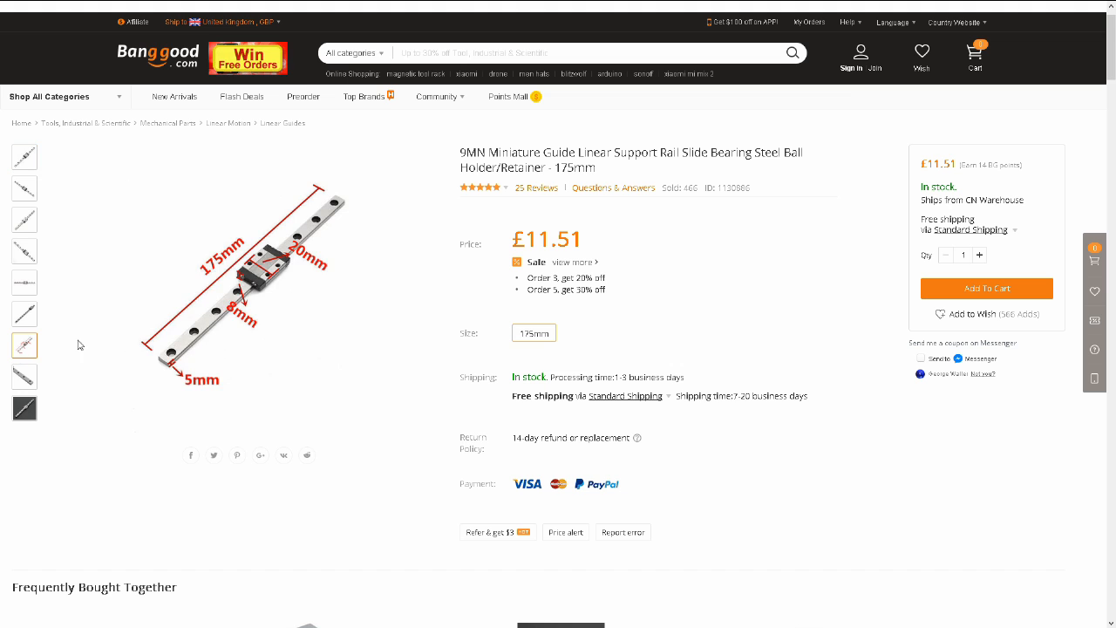
{"action": "mouse_move", "coordinate": [258, 261]}
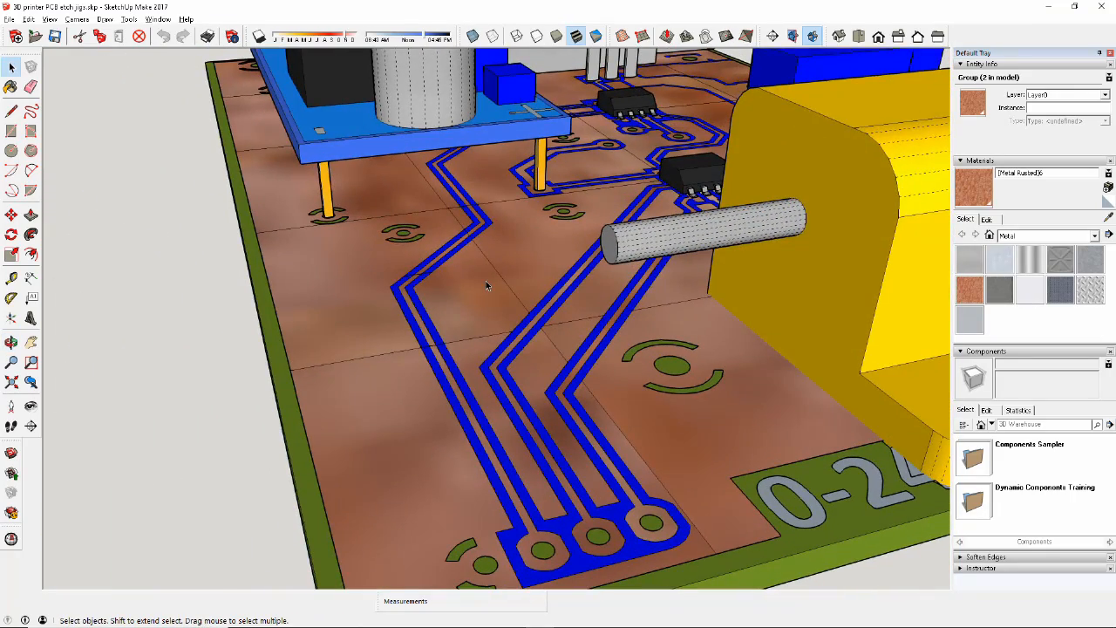
- Orbit the 3D PCB model in SketchUp to inspect its traces and parts
{"action": "left_click_drag", "start_coordinate": [489, 288], "coordinate": [602, 353]}
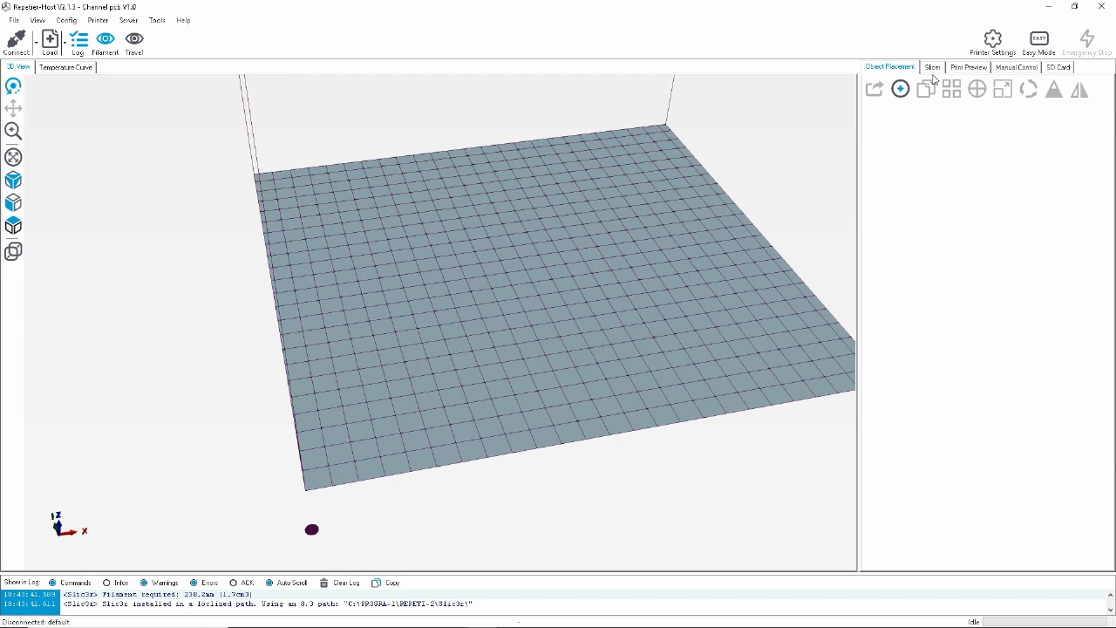
- Confirm the PCB PLOT slicer profiles and launch the Slic3r configuration
{"action": "left_click", "coordinate": [933, 67]}
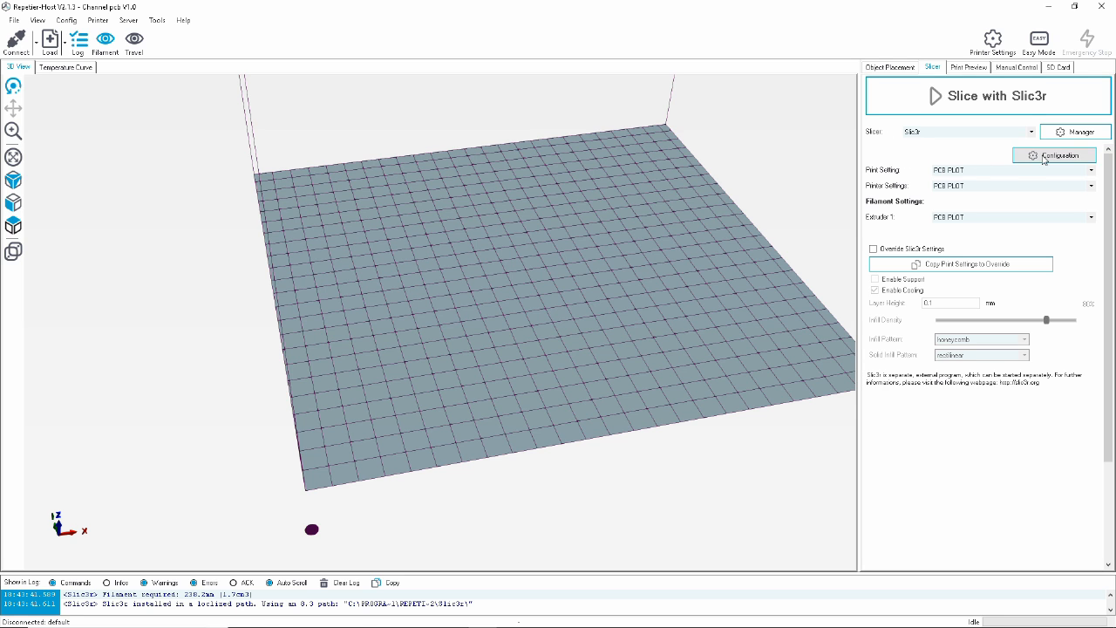
{"action": "mouse_move", "coordinate": [919, 151]}
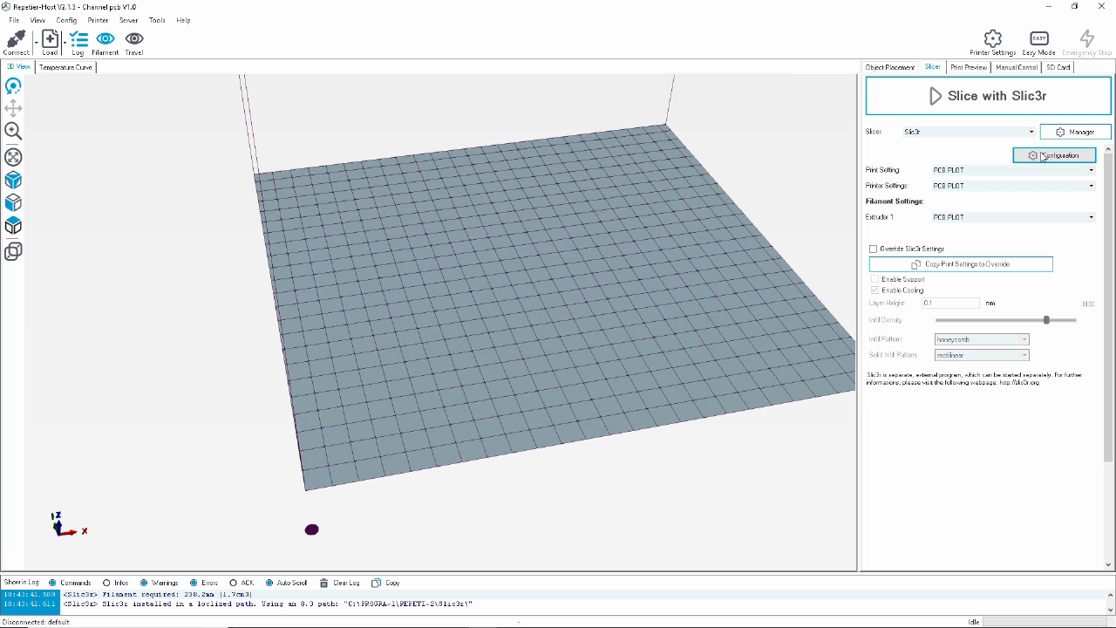
{"action": "left_click", "coordinate": [1054, 154]}
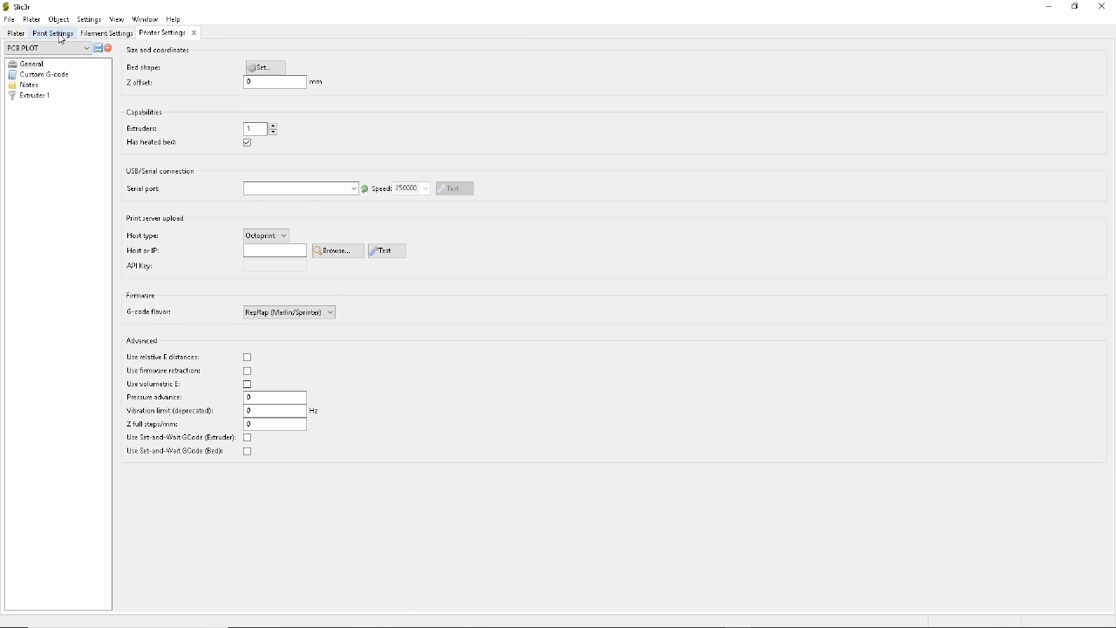
- Review PCB PLOT layer heights and speeds, then display the filament settings
{"action": "left_click", "coordinate": [53, 33]}
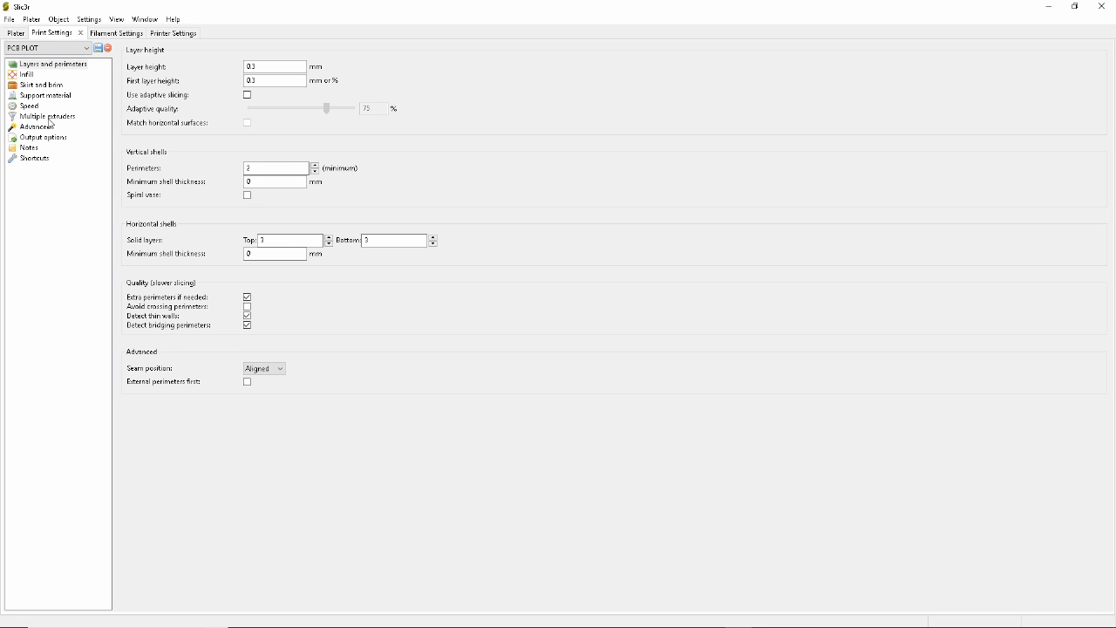
{"action": "left_click", "coordinate": [30, 105]}
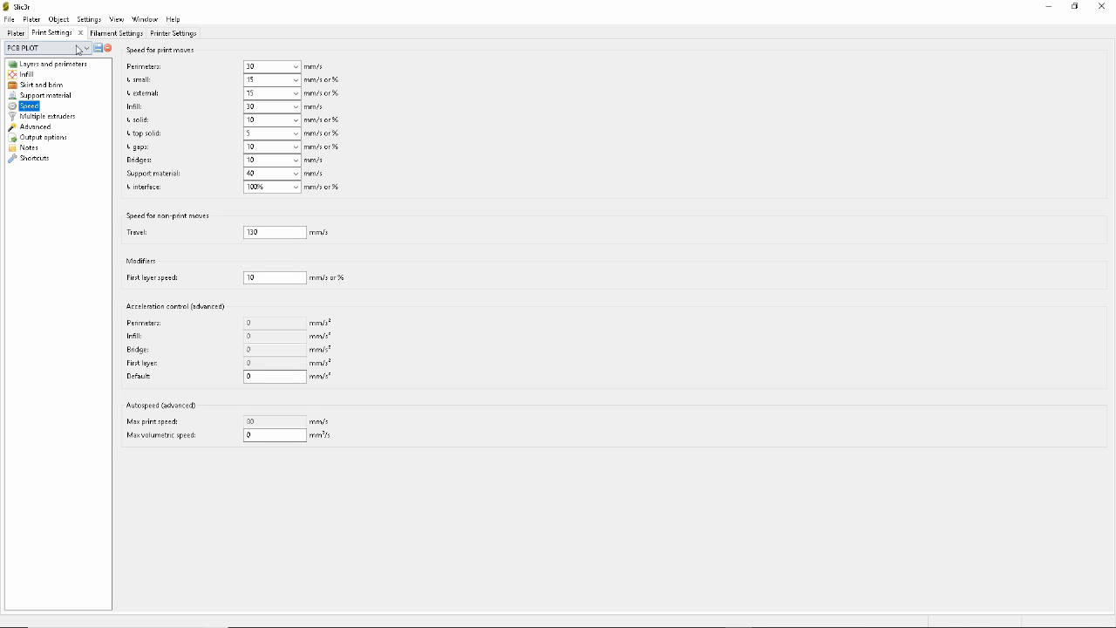
{"action": "left_click", "coordinate": [105, 33]}
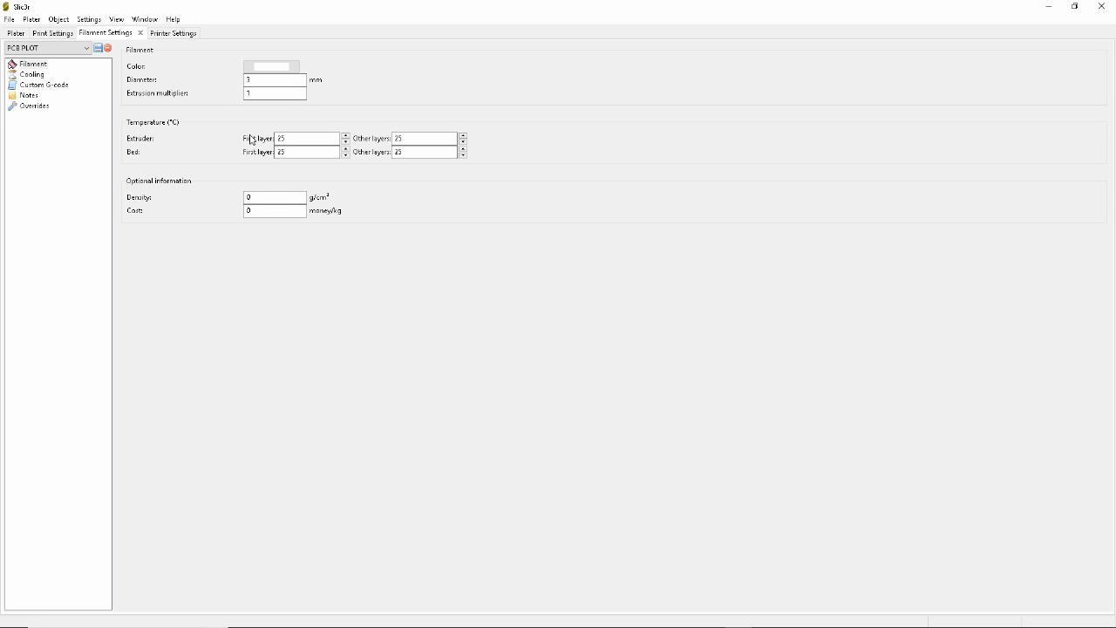
{"action": "mouse_move", "coordinate": [129, 120]}
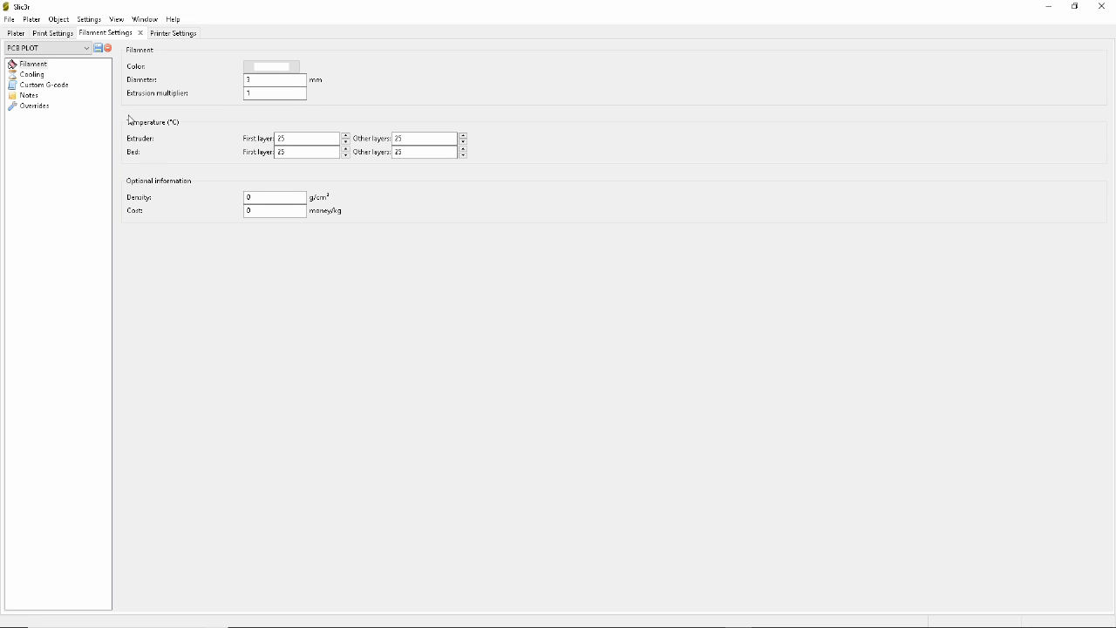
{"action": "left_click", "coordinate": [271, 66]}
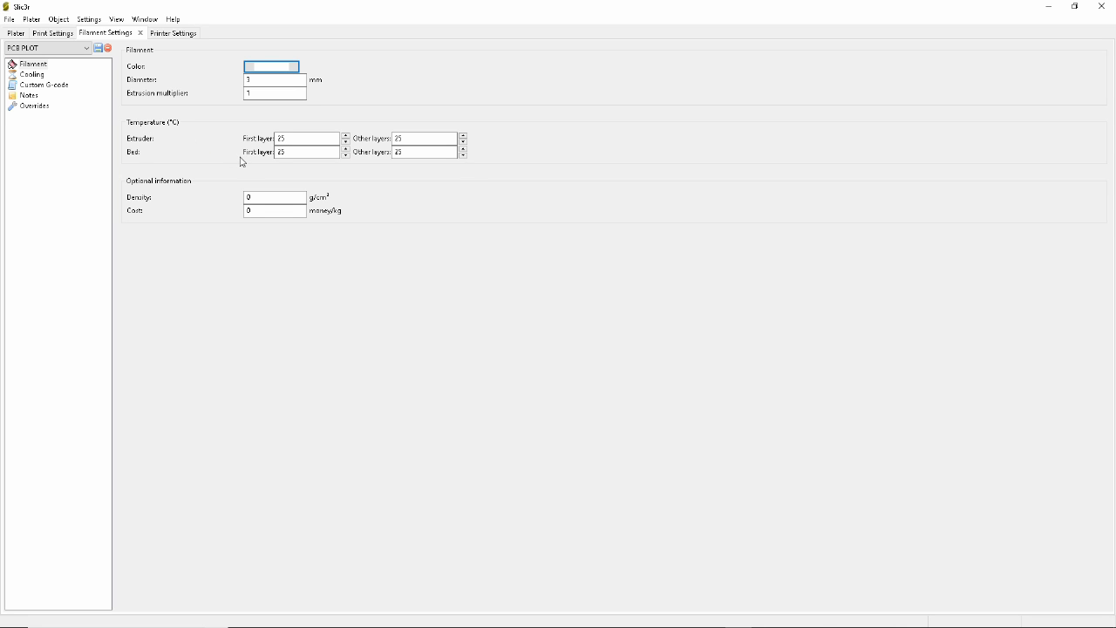
{"action": "mouse_move", "coordinate": [239, 162]}
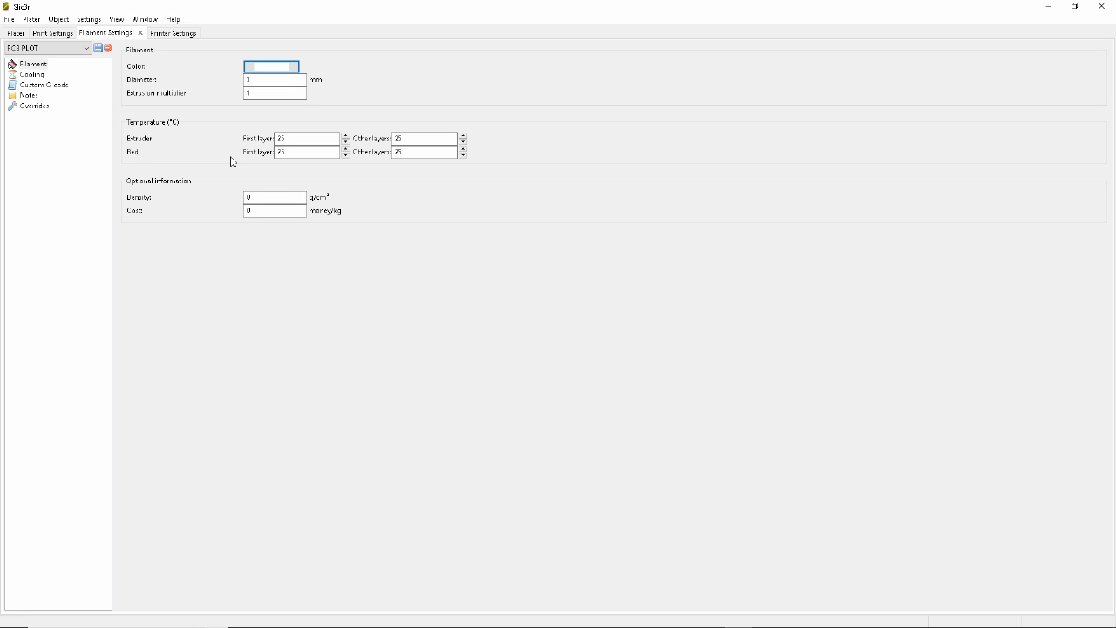
{"action": "mouse_move", "coordinate": [228, 97]}
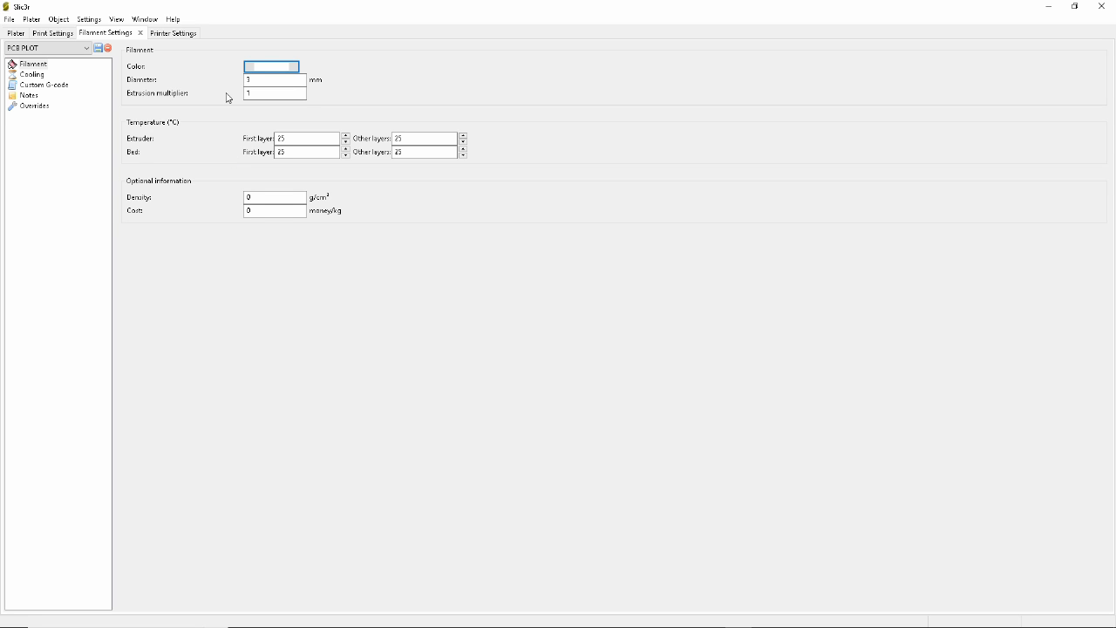
{"action": "mouse_move", "coordinate": [183, 59]}
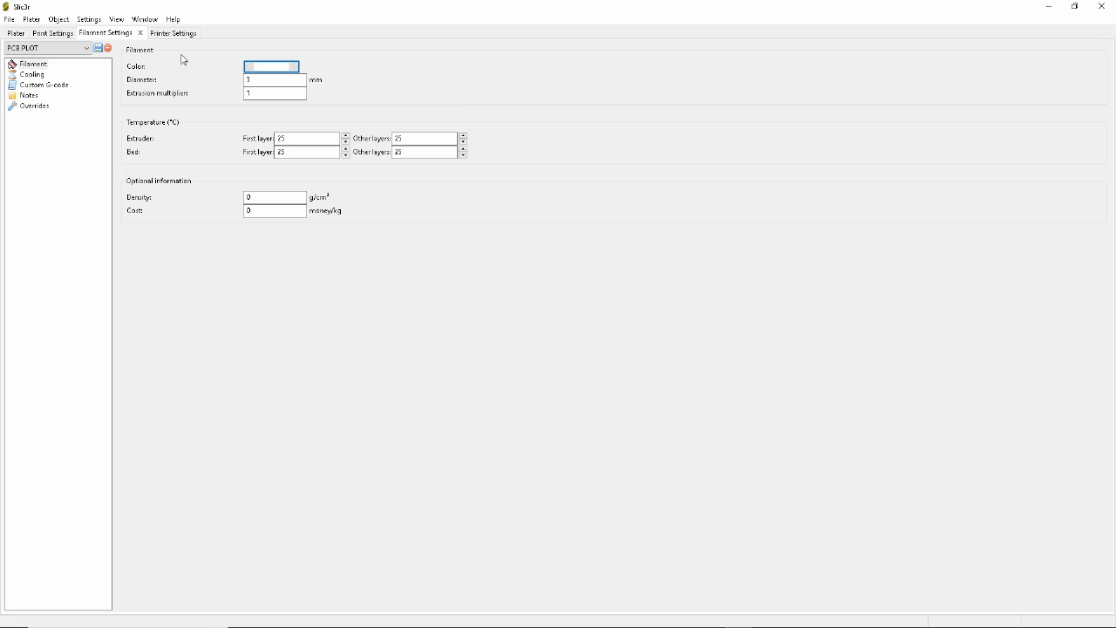
{"action": "mouse_move", "coordinate": [161, 60]}
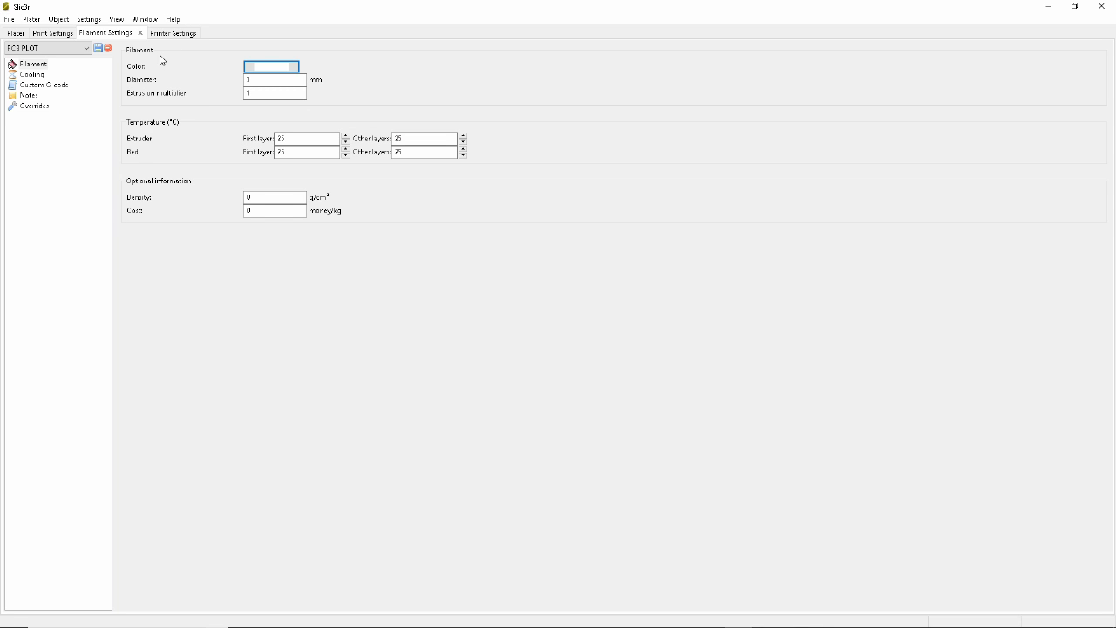
{"action": "mouse_move", "coordinate": [32, 87]}
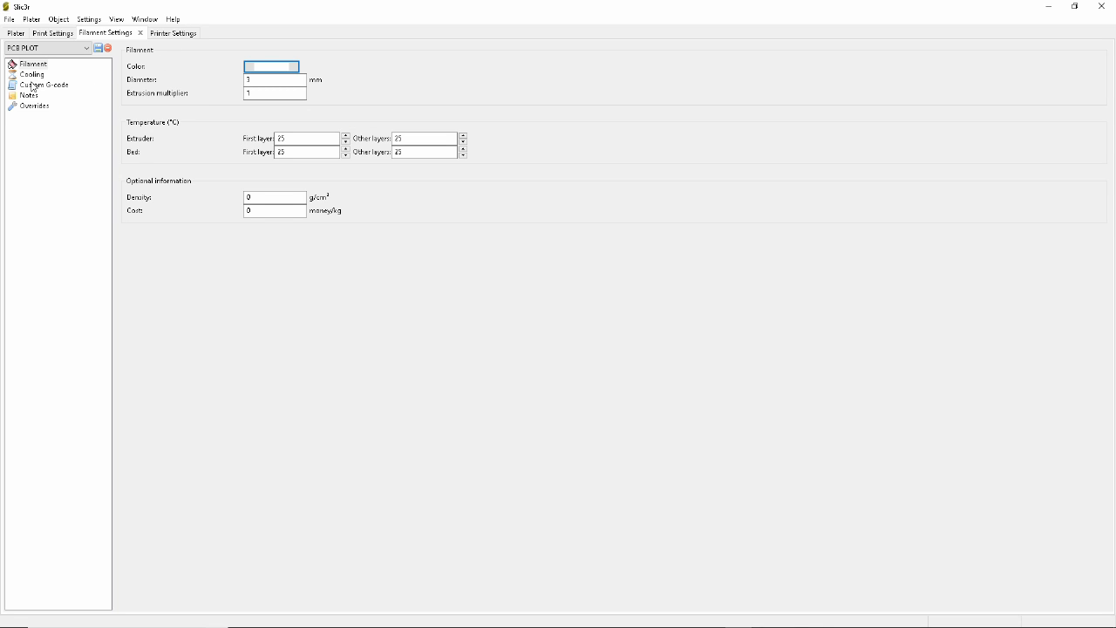
{"action": "left_click", "coordinate": [47, 84]}
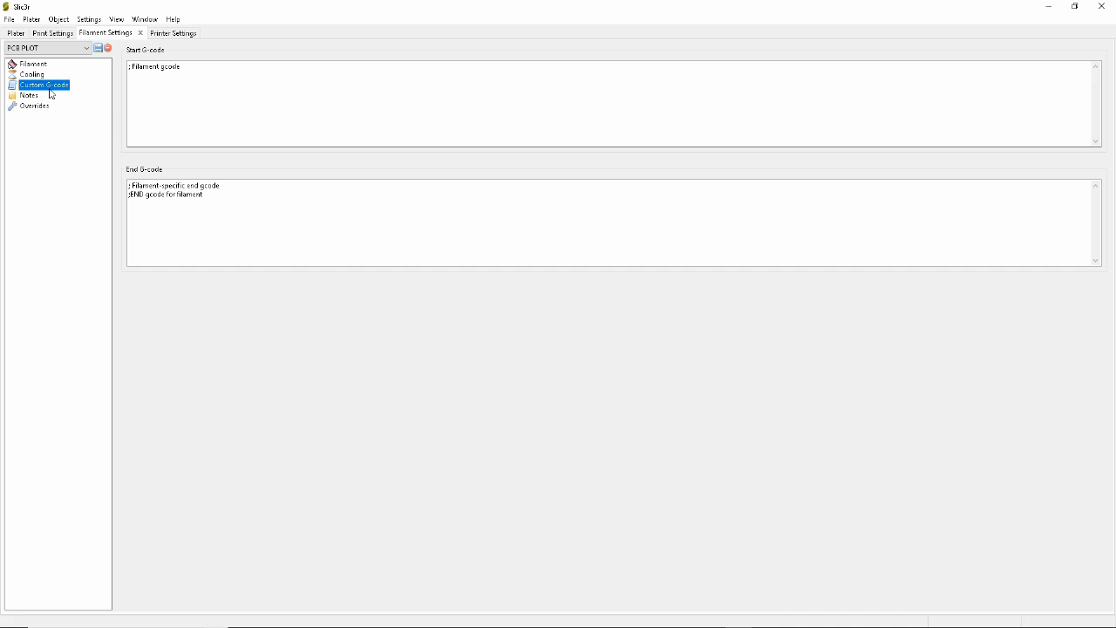
{"action": "left_click", "coordinate": [32, 74]}
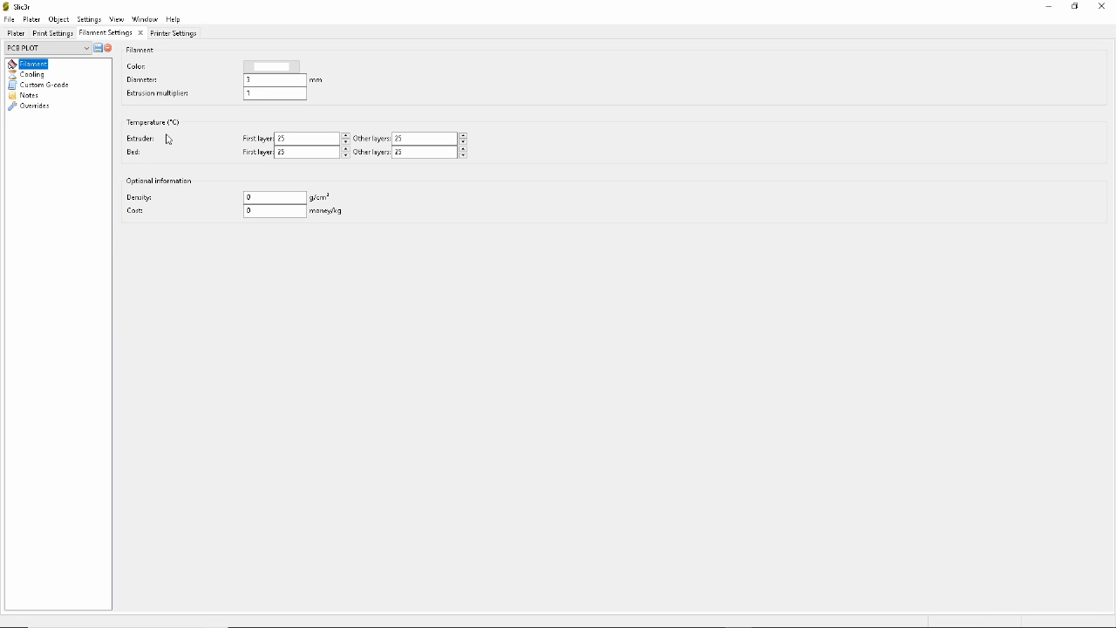
{"action": "left_click", "coordinate": [161, 33]}
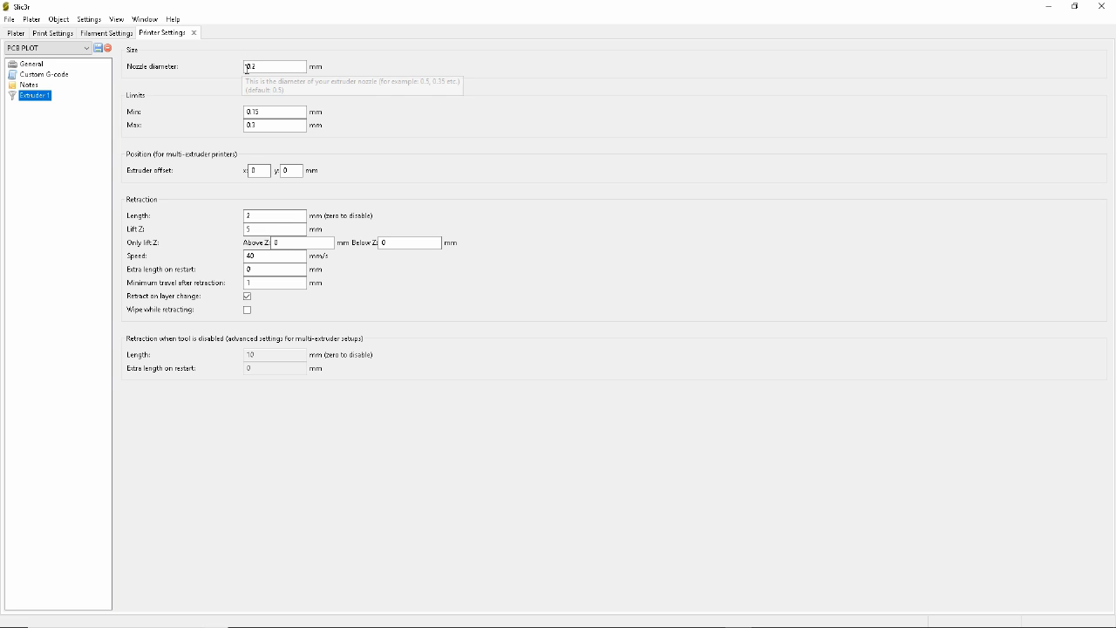
{"action": "mouse_move", "coordinate": [246, 97]}
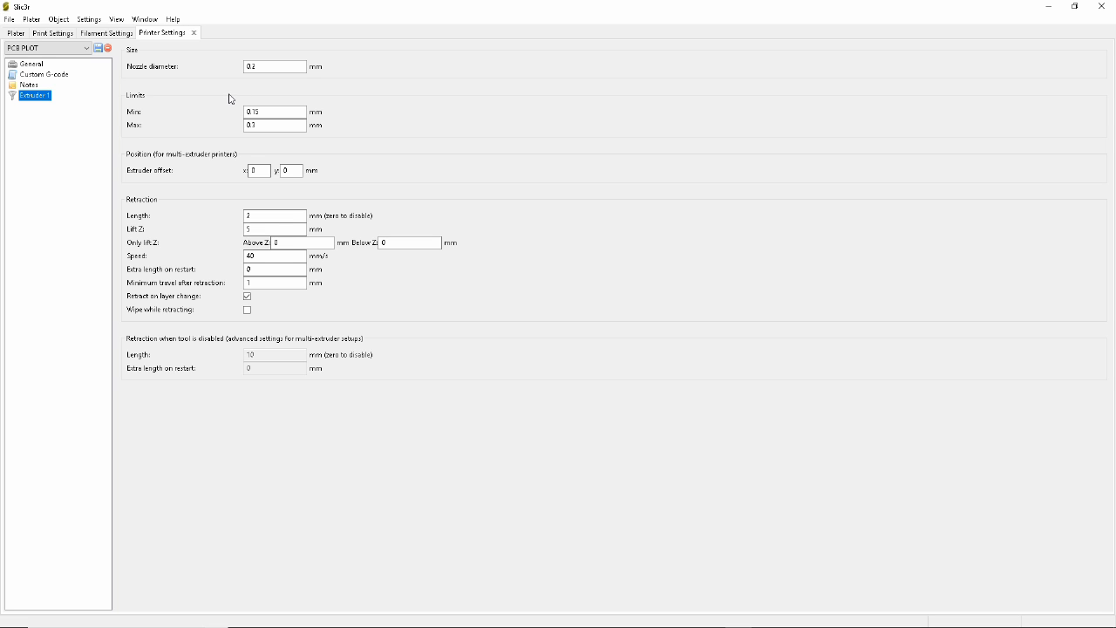
{"action": "mouse_move", "coordinate": [247, 99]}
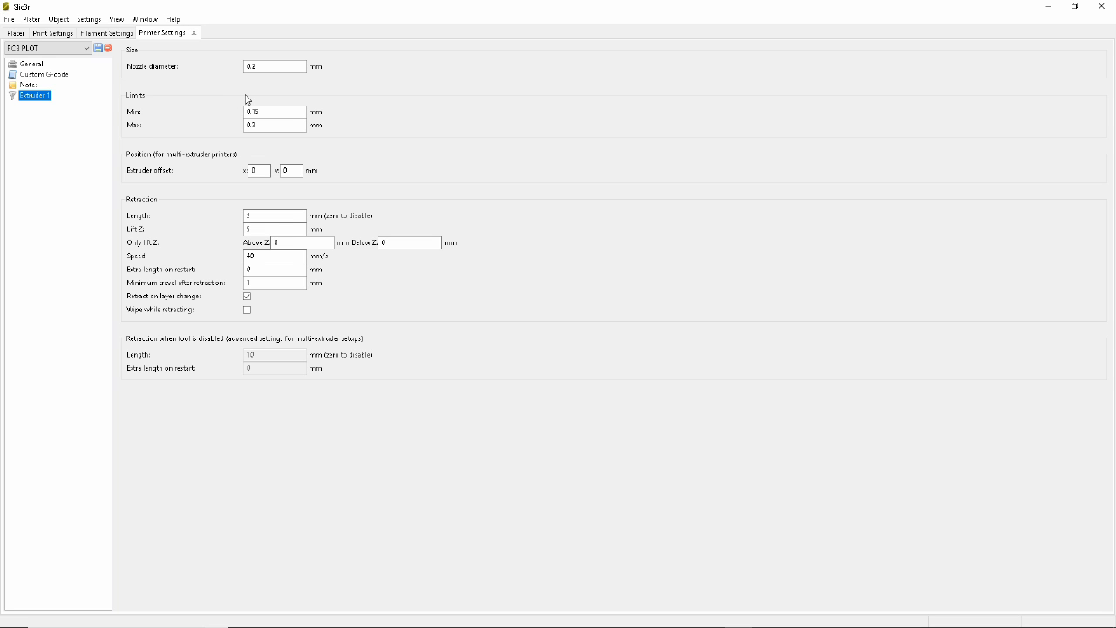
{"action": "mouse_move", "coordinate": [285, 103]}
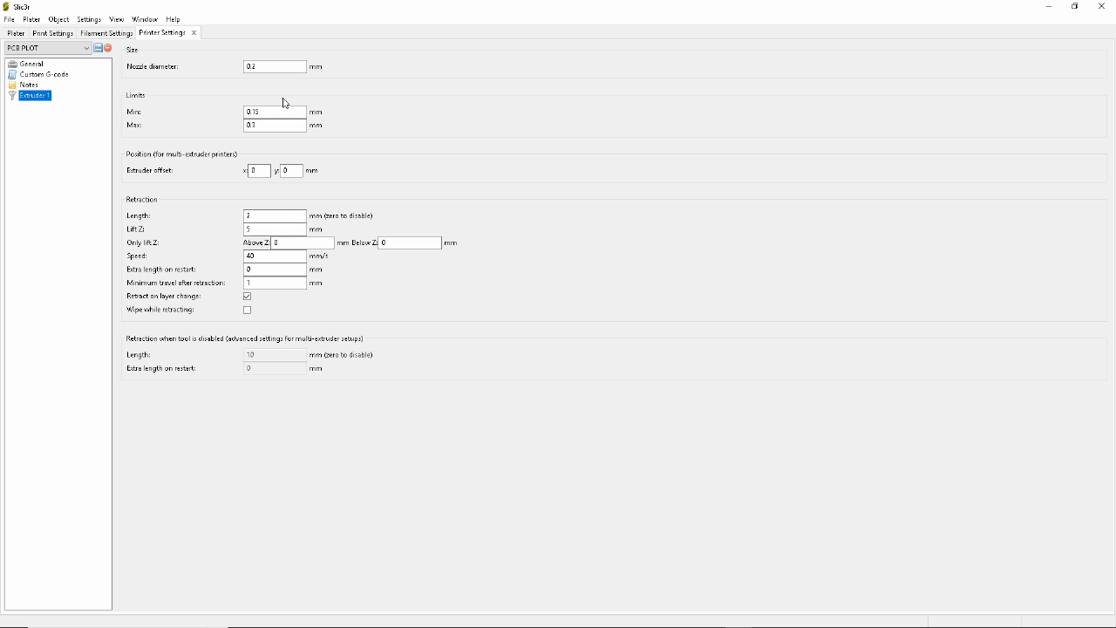
{"action": "mouse_move", "coordinate": [253, 98]}
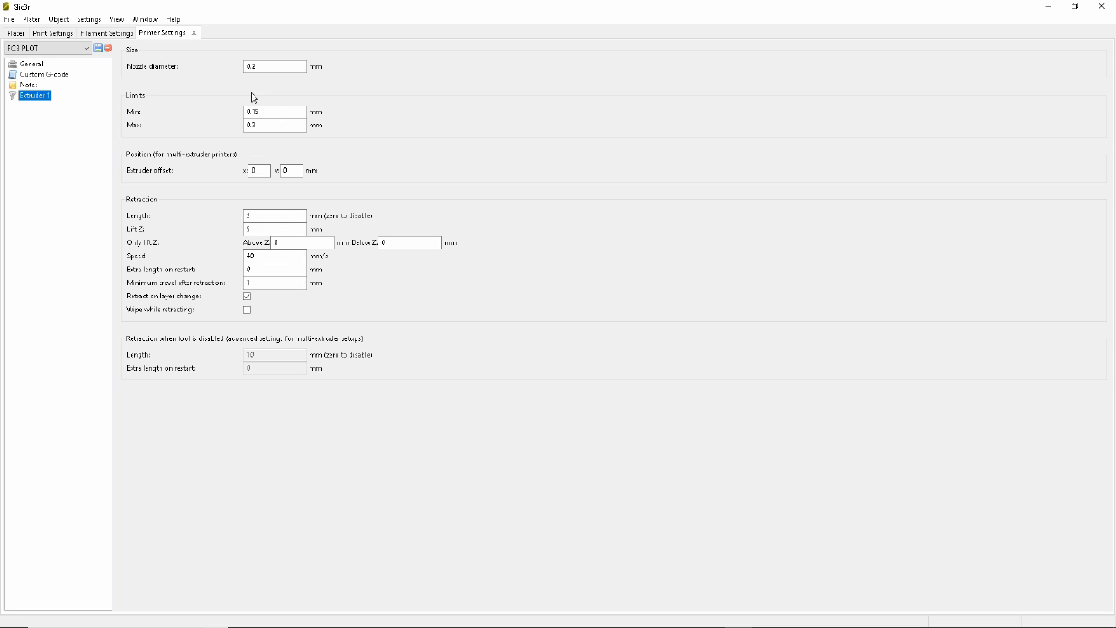
{"action": "mouse_move", "coordinate": [220, 113]}
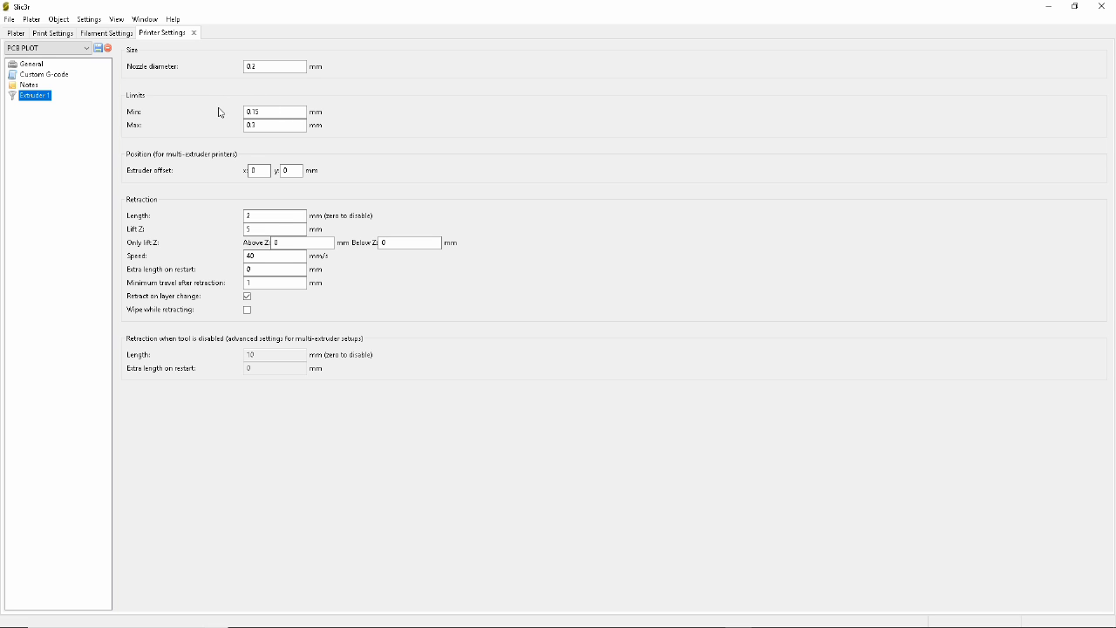
{"action": "mouse_move", "coordinate": [208, 231]}
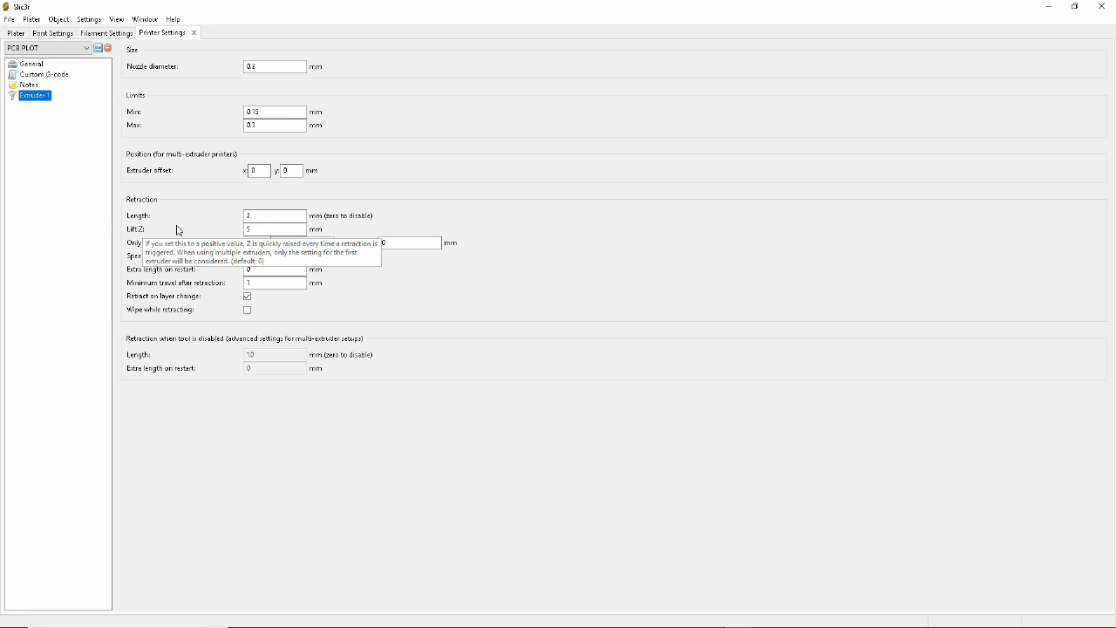
- Display the PCB PLOT printer profile's custom start and end G-code
{"action": "left_click", "coordinate": [44, 74]}
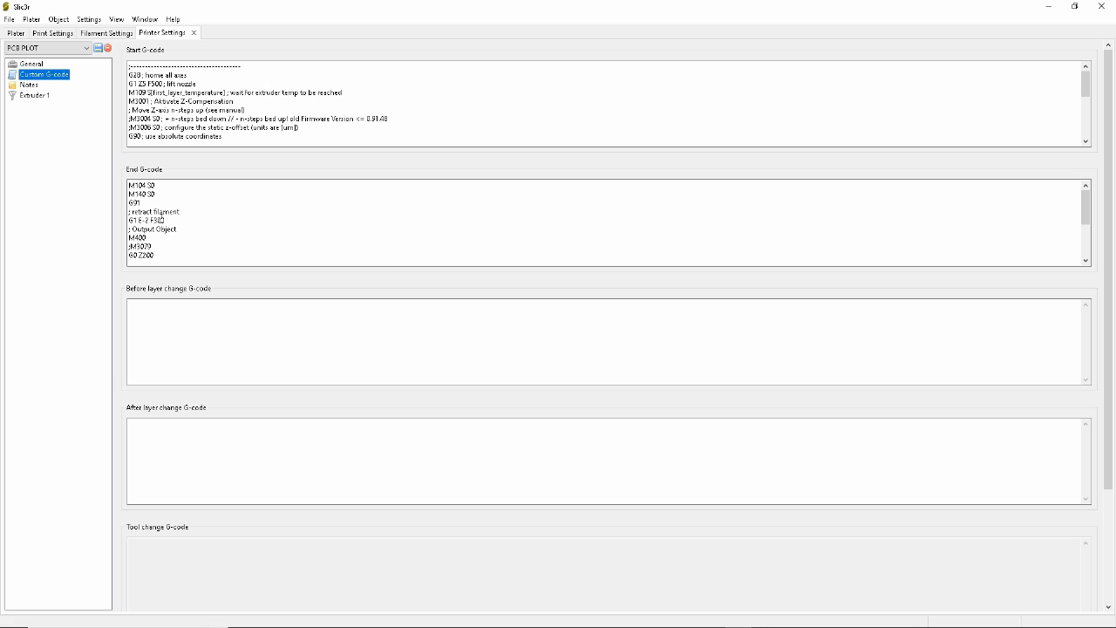
{"action": "mouse_move", "coordinate": [162, 218]}
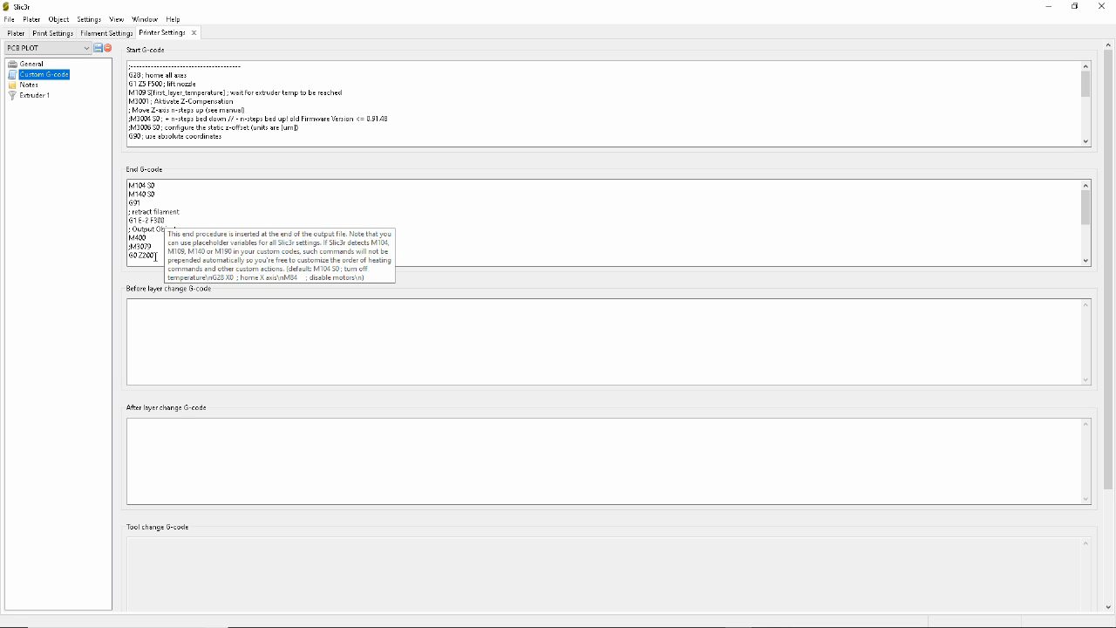
- Select the final G0 Z200 lift line in the End G-code box
{"action": "double_click", "coordinate": [139, 255]}
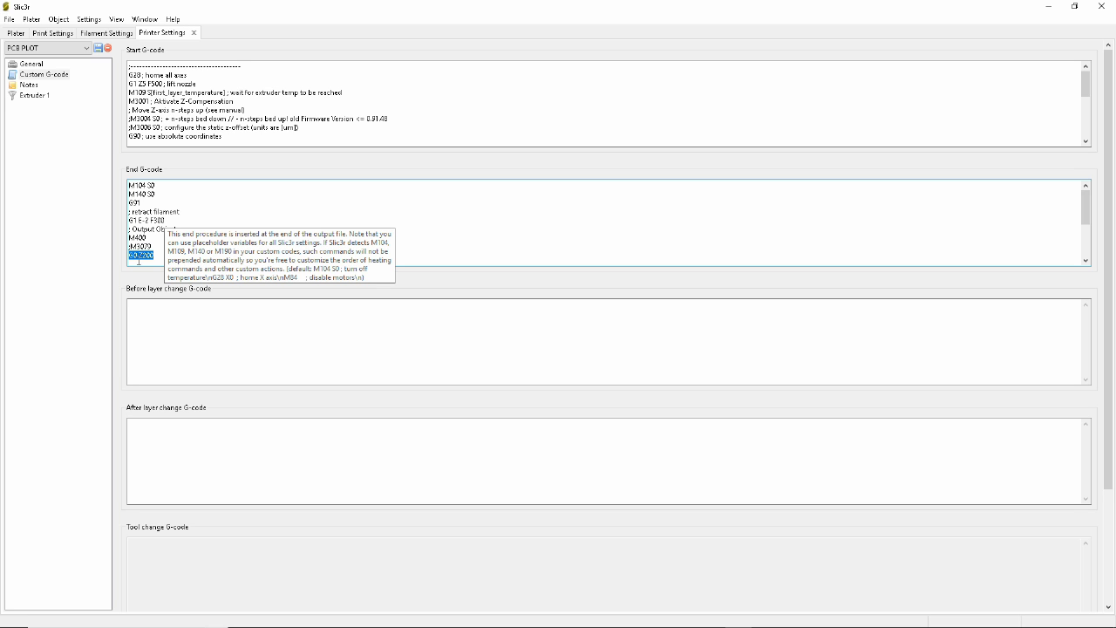
{"action": "mouse_move", "coordinate": [140, 289]}
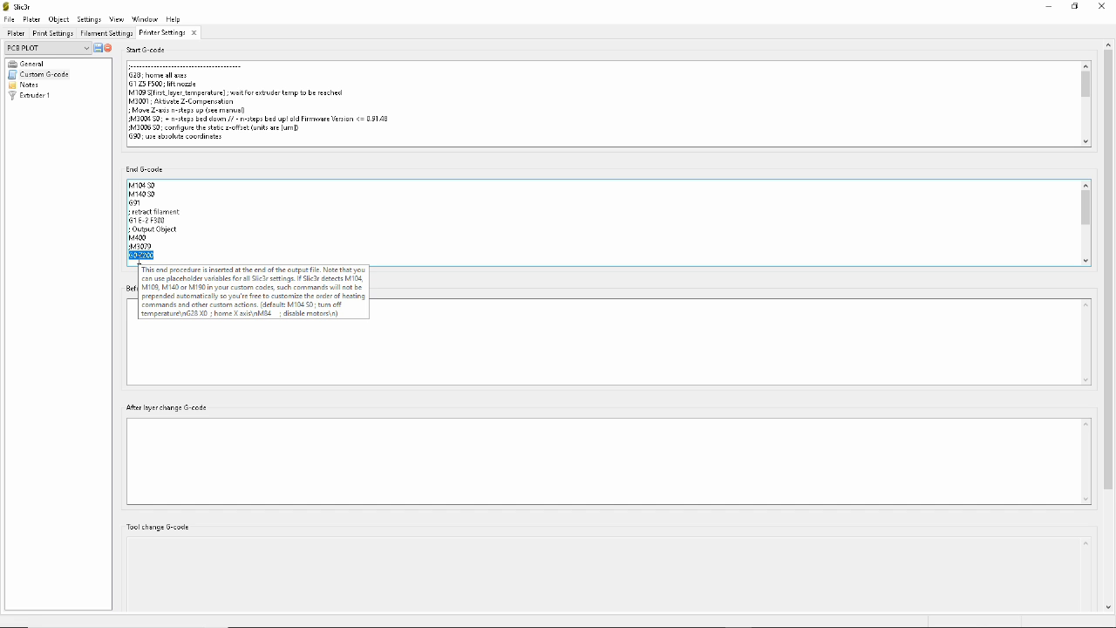
{"action": "mouse_move", "coordinate": [128, 273]}
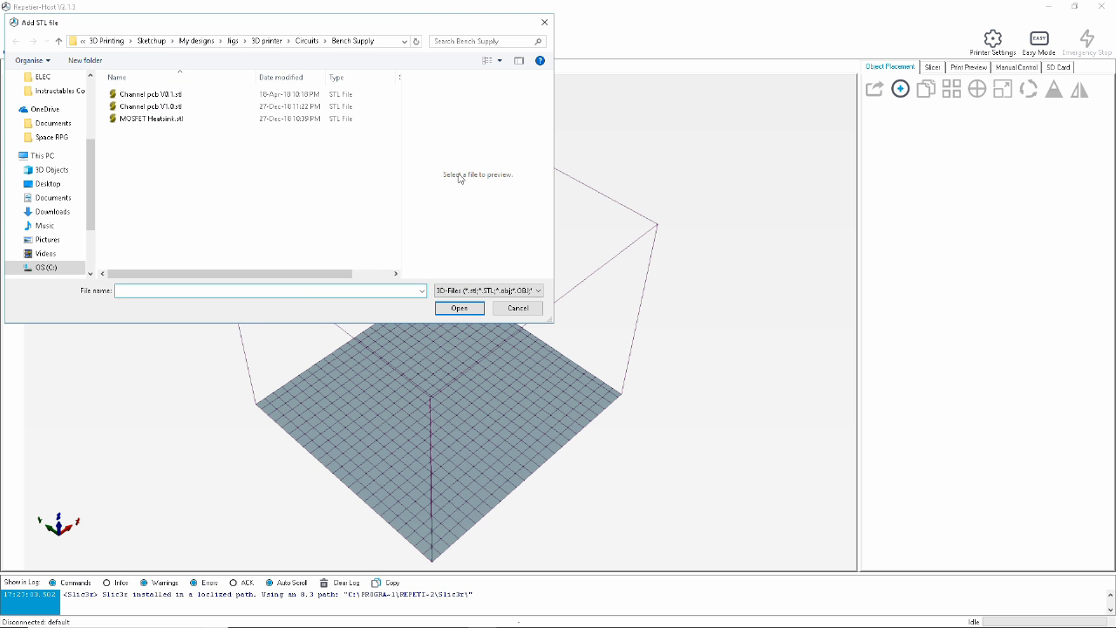
- Load Channel pcb V1.0 and PLOT locator, then rotate the board a quarter turn
{"action": "left_click", "coordinate": [460, 308]}
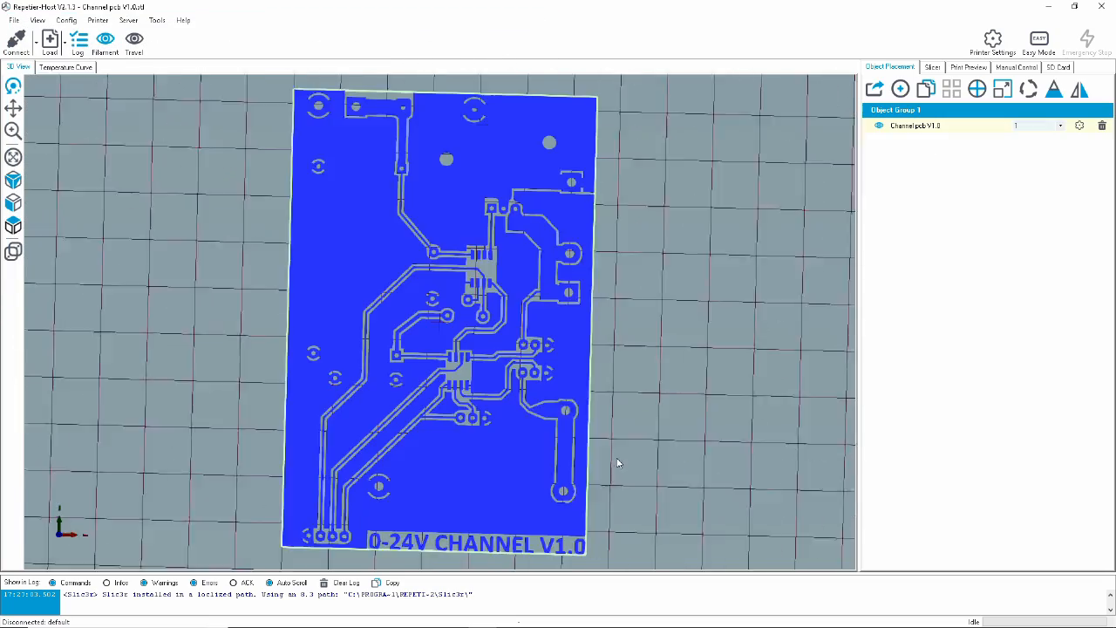
{"action": "left_click", "coordinate": [49, 41]}
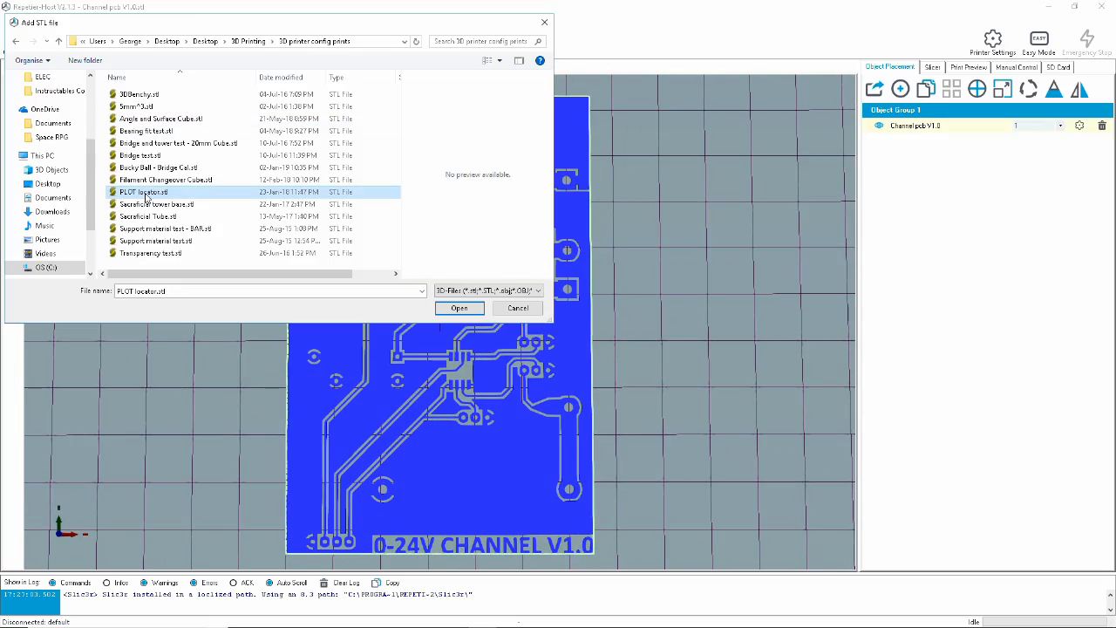
{"action": "left_click", "coordinate": [458, 308]}
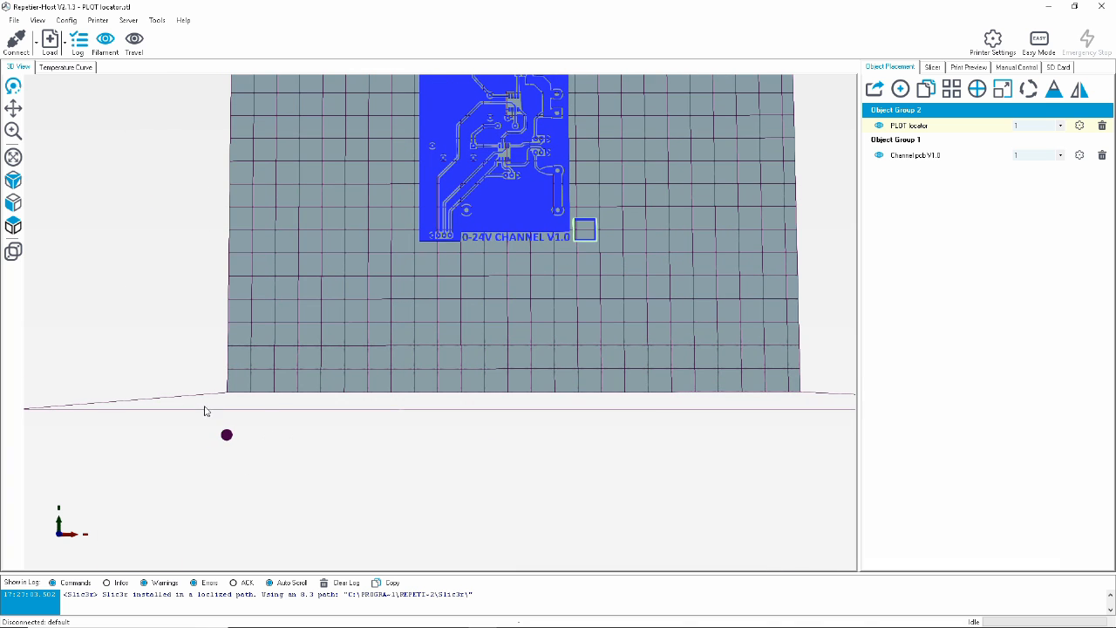
{"action": "left_click", "coordinate": [1029, 162]}
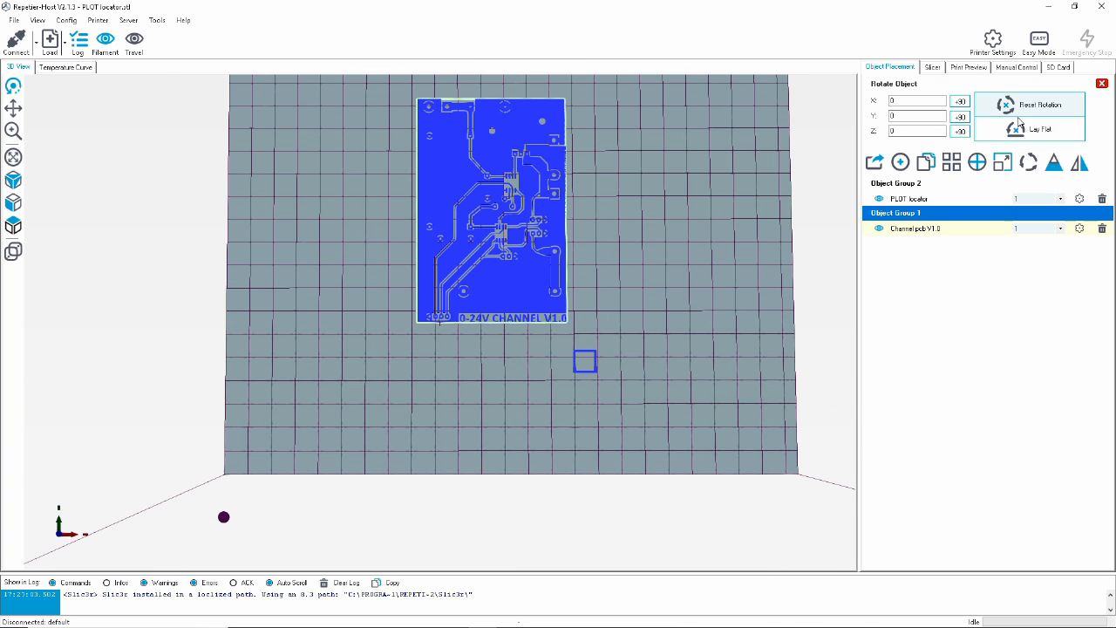
{"action": "left_click", "coordinate": [960, 131]}
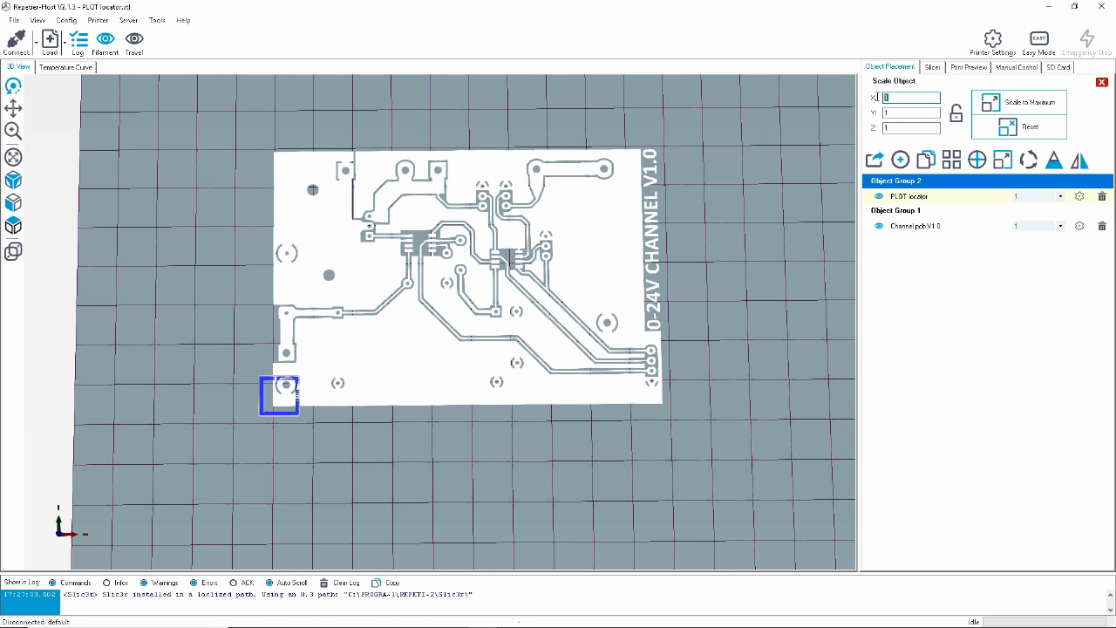
- Scale the locator with values 7.5, 10, 4 and 0.7 to frame the board
{"action": "type", "text": "7.5"}
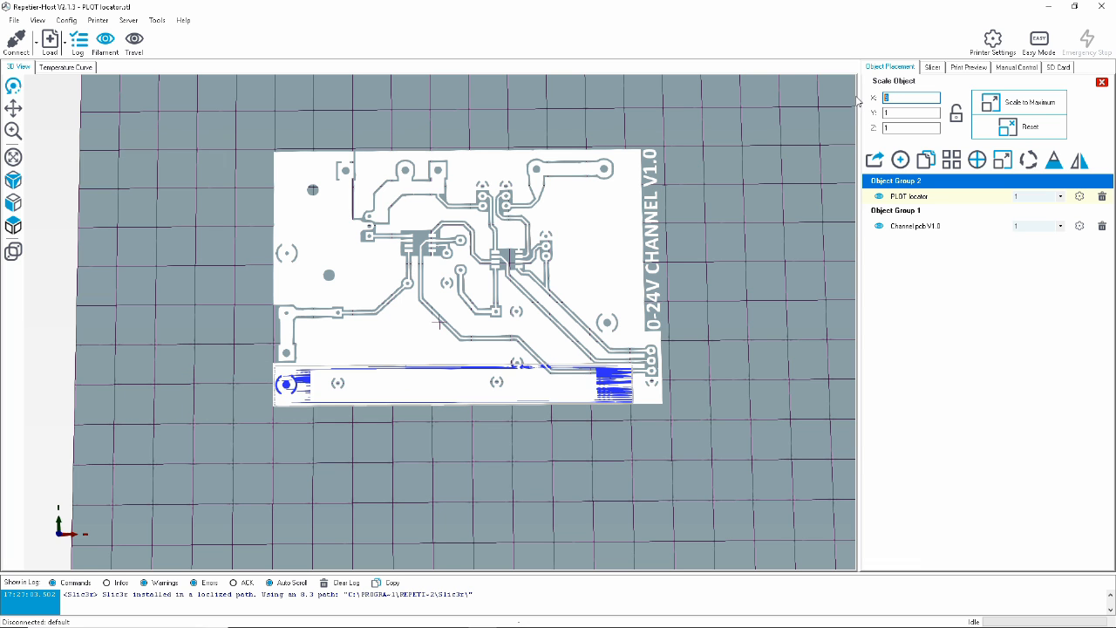
{"action": "type", "text": "10"}
{"action": "left_click", "coordinate": [911, 111]}
{"action": "type", "text": "4.7"}
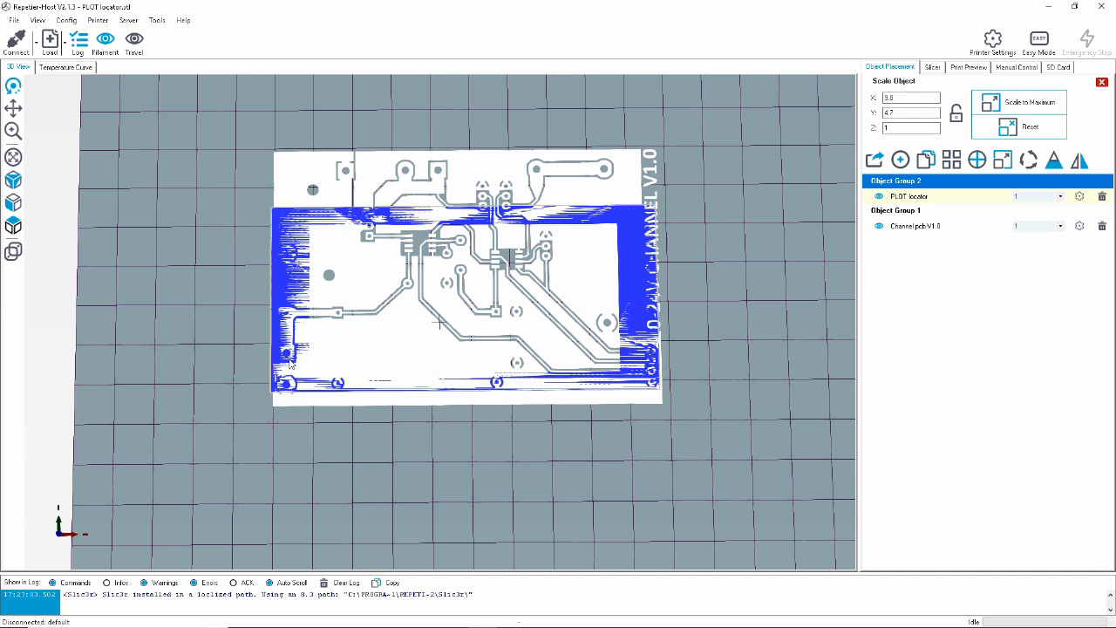
{"action": "type", "text": "4"}
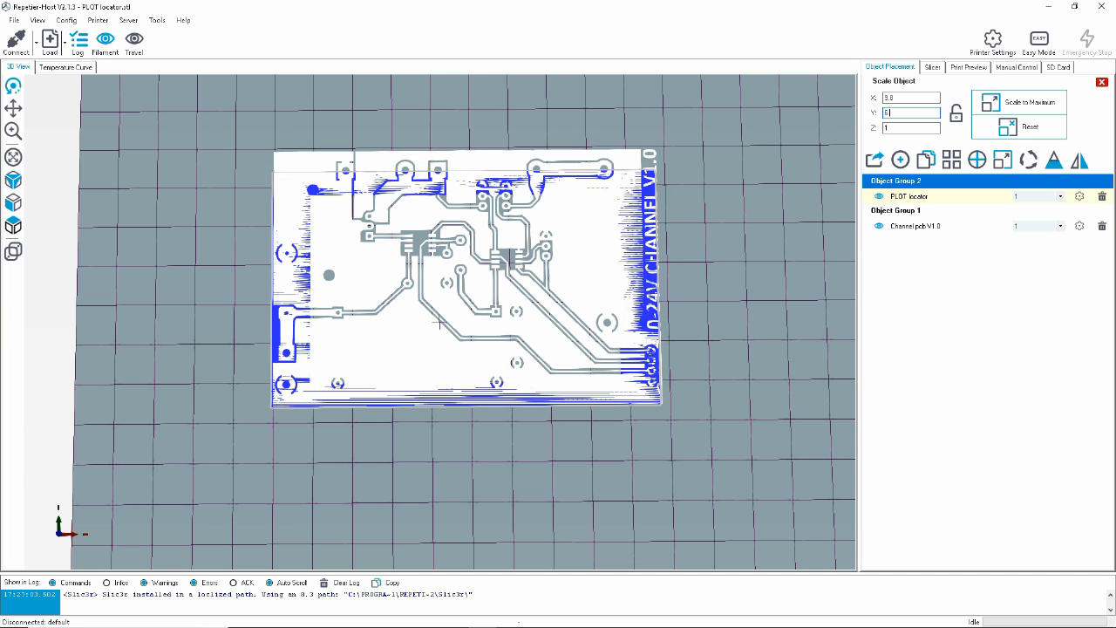
{"action": "type", "text": "0.7"}
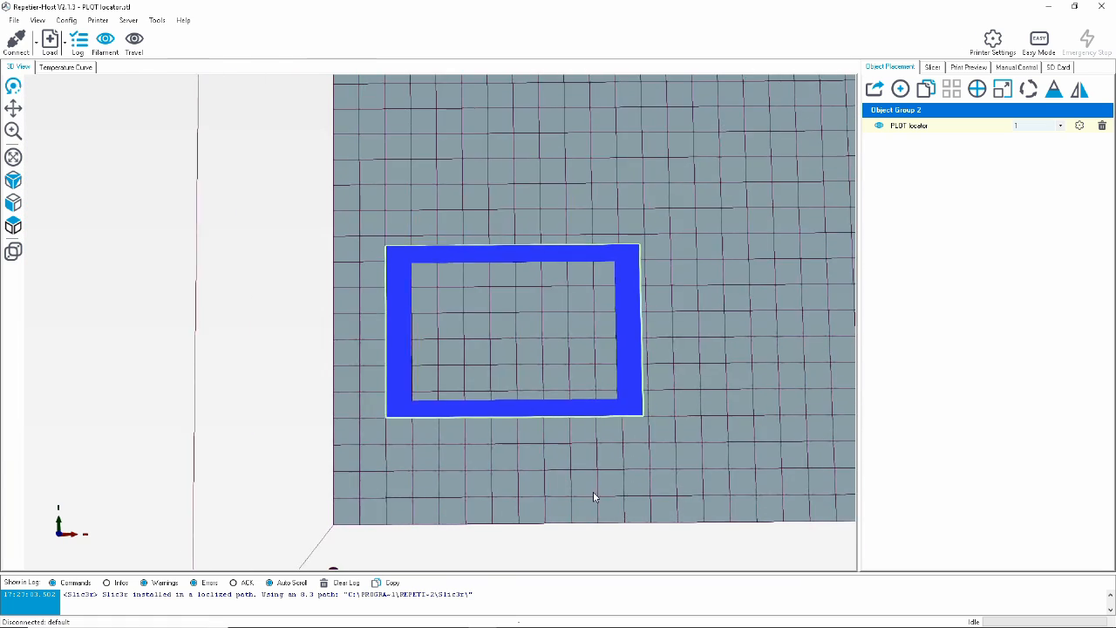
- Slice the PLOT locator with PCB PLOT and orbit its preview: 19 minutes, 2 layers
{"action": "left_click", "coordinate": [932, 66]}
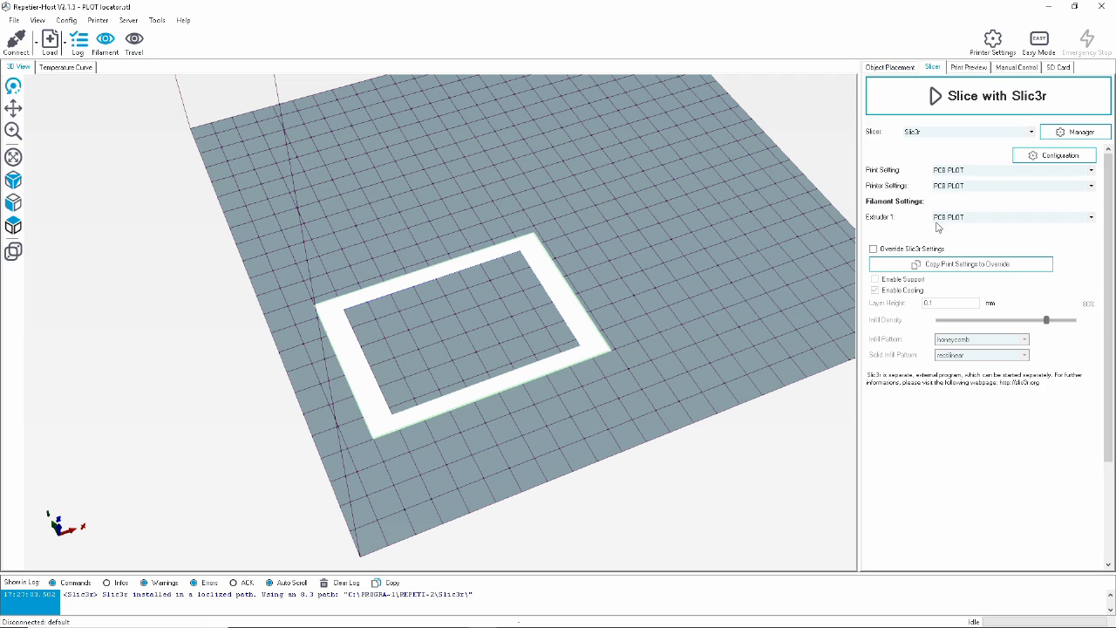
{"action": "left_click", "coordinate": [988, 96]}
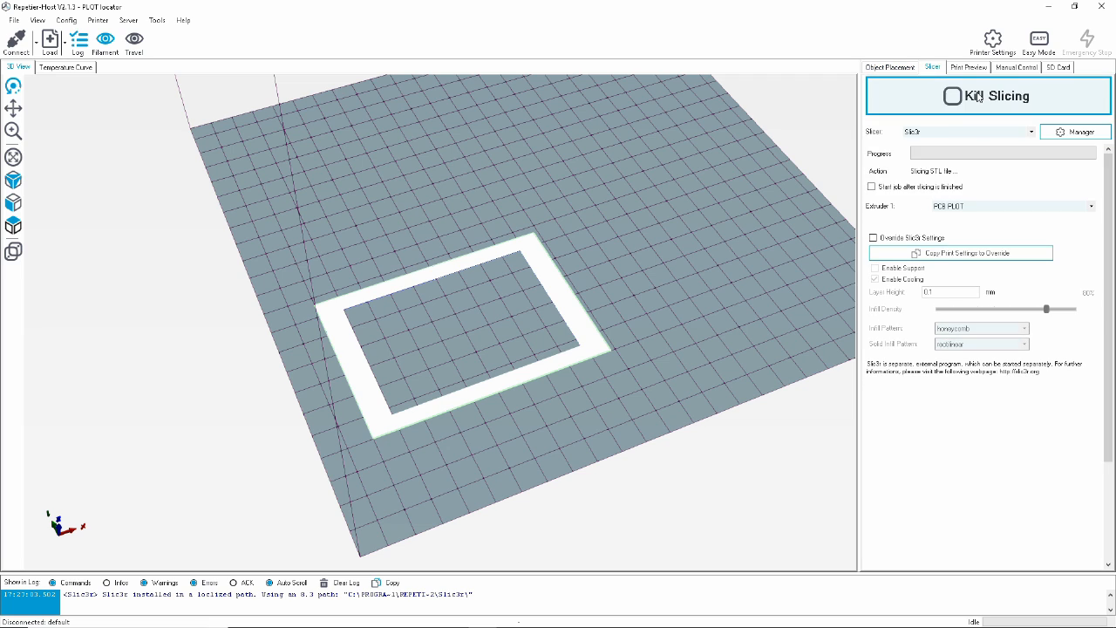
{"action": "left_click", "coordinate": [988, 96]}
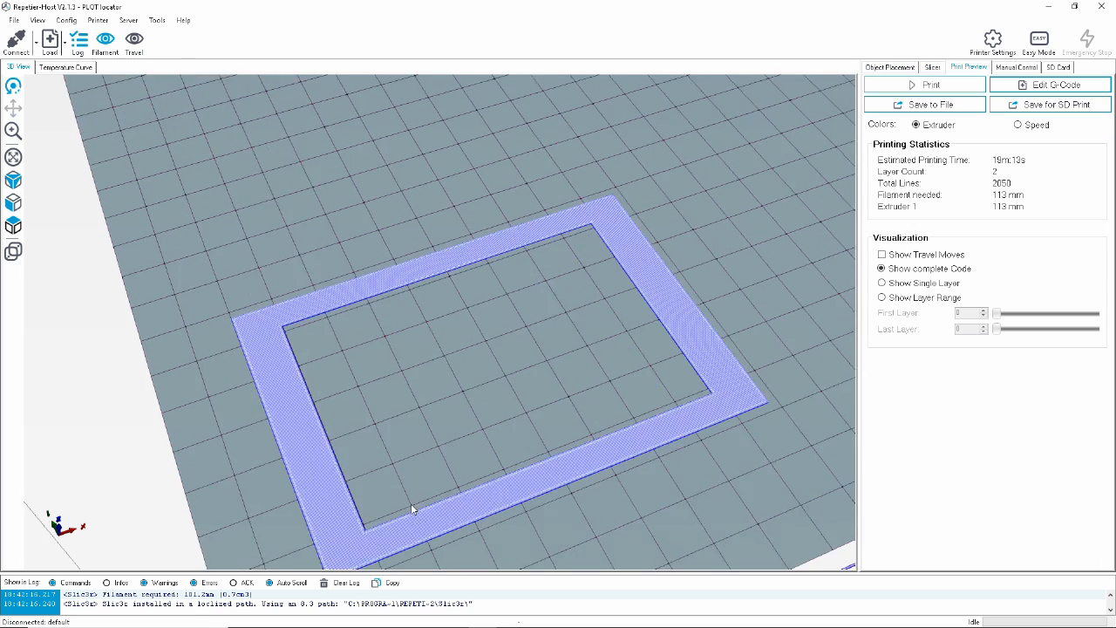
{"action": "left_click_drag", "start_coordinate": [414, 509], "coordinate": [468, 367]}
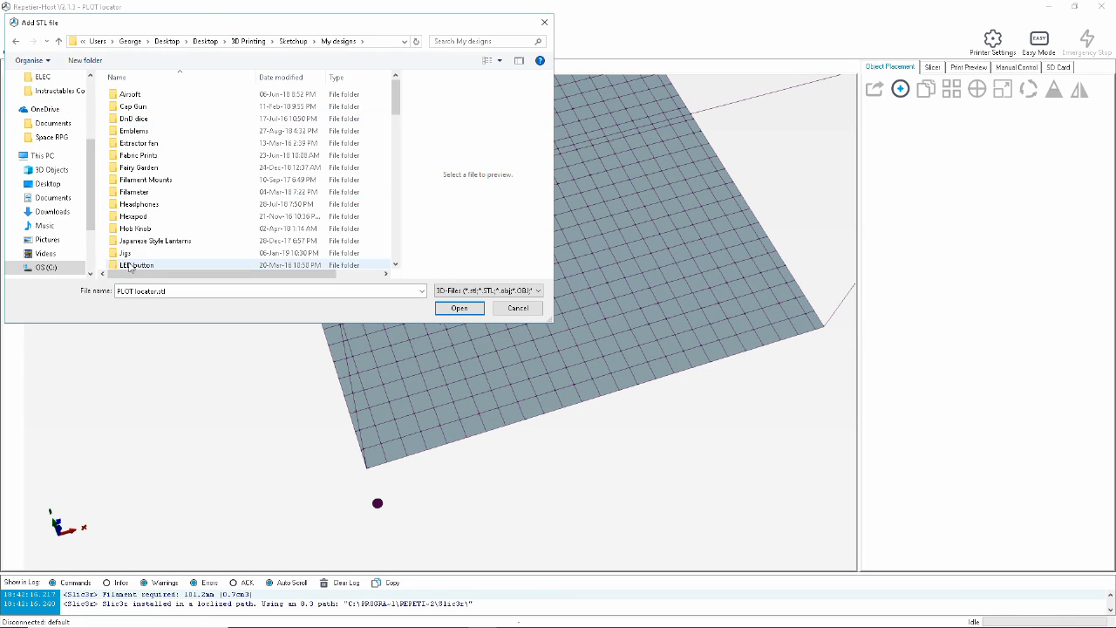
- Load Channel pcb V1.0 and slice it with PCB PLOT: about 45 minutes, 249 mm filament
{"action": "left_click", "coordinate": [460, 308]}
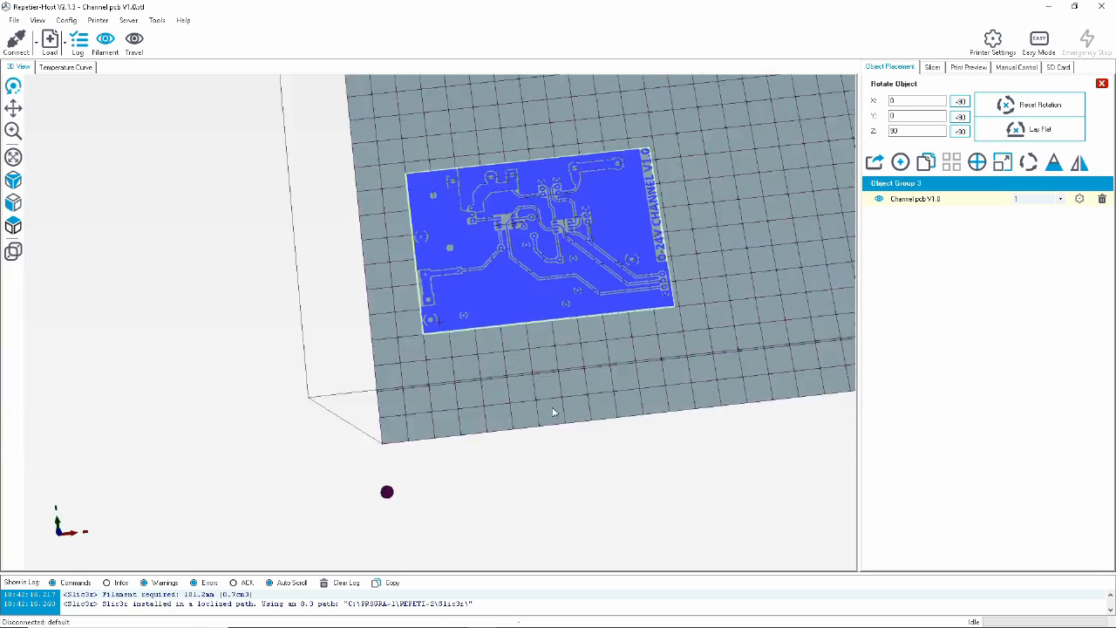
{"action": "left_click", "coordinate": [932, 67]}
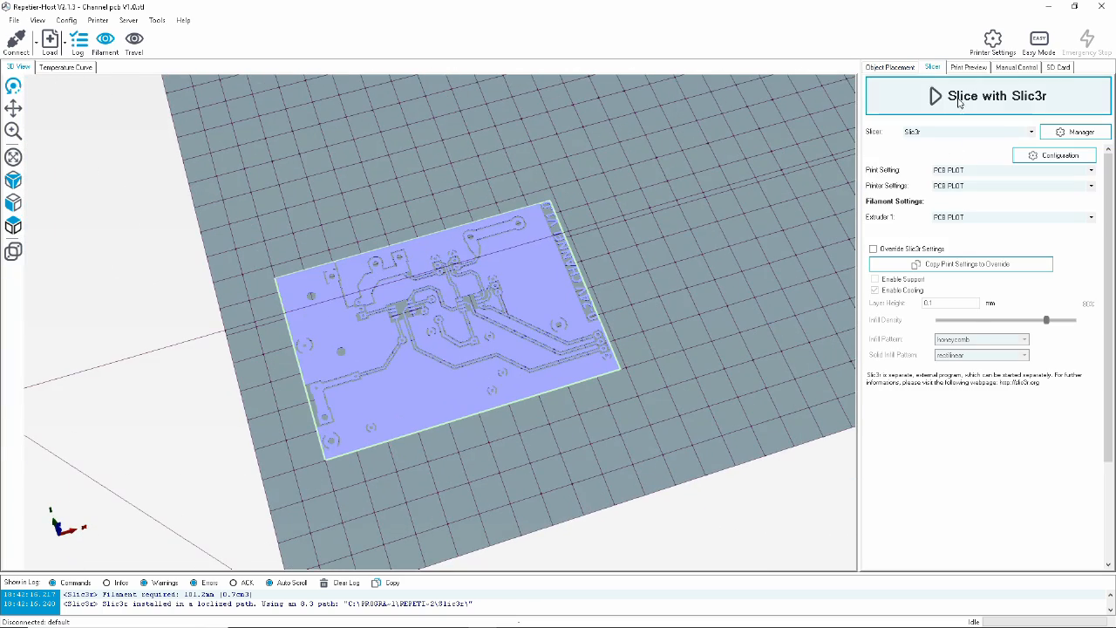
{"action": "left_click", "coordinate": [996, 96]}
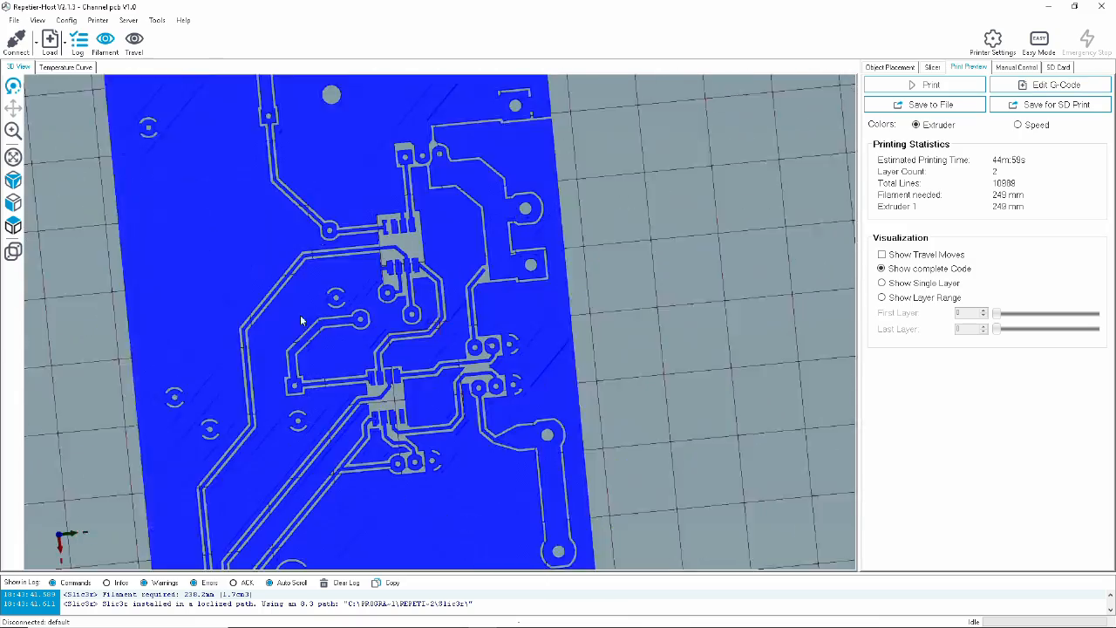